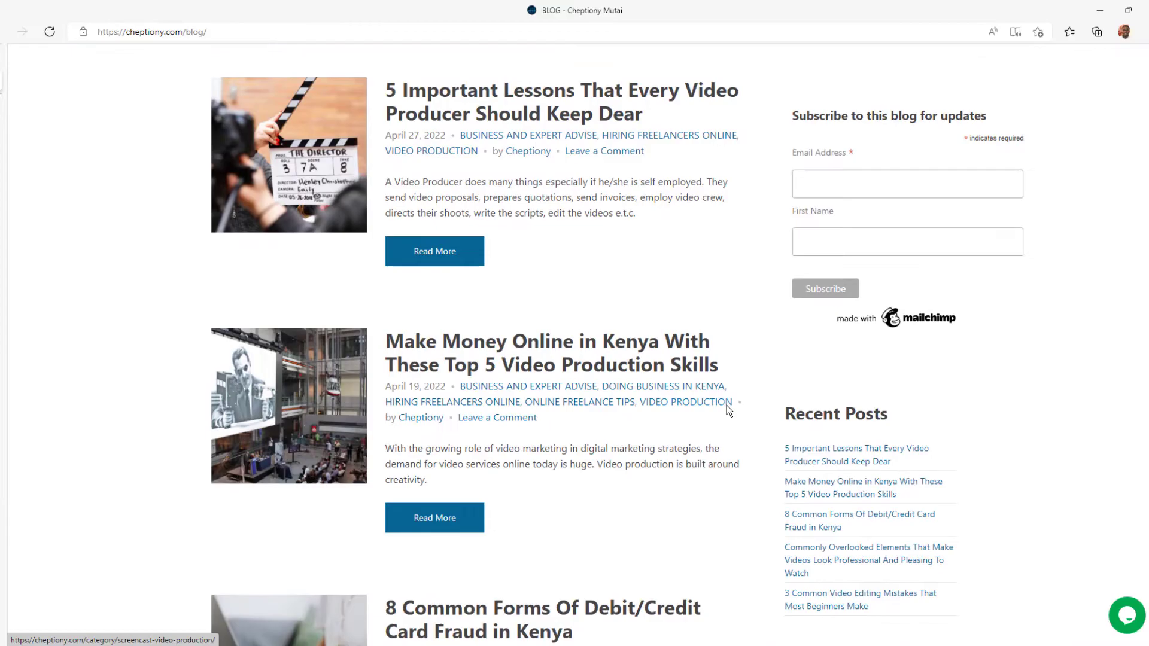
Step: Search Google for 'screencast video production' and open the Techtube Studio quote form
scroll(down, 3)
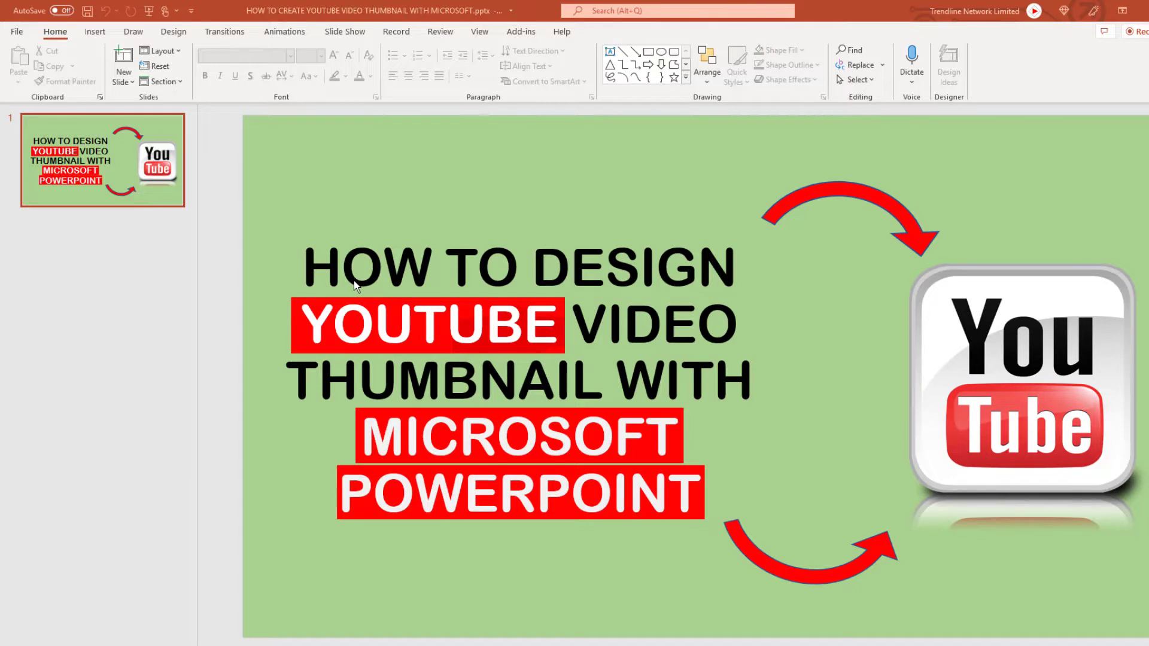
mouse_move(357, 387)
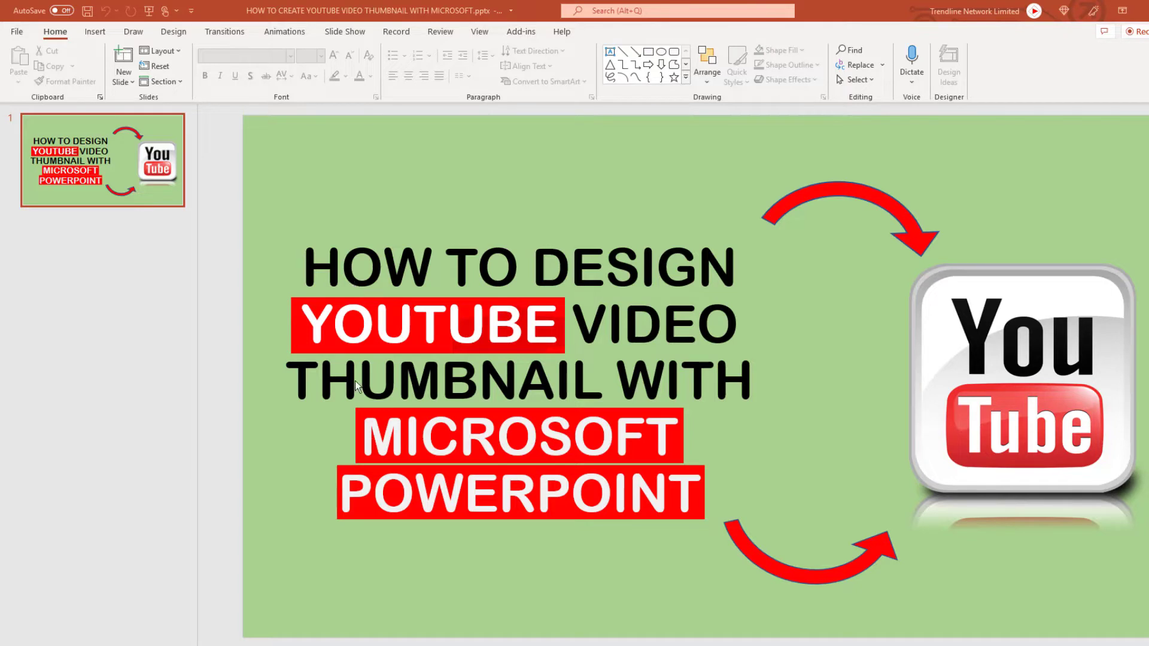
mouse_move(460, 586)
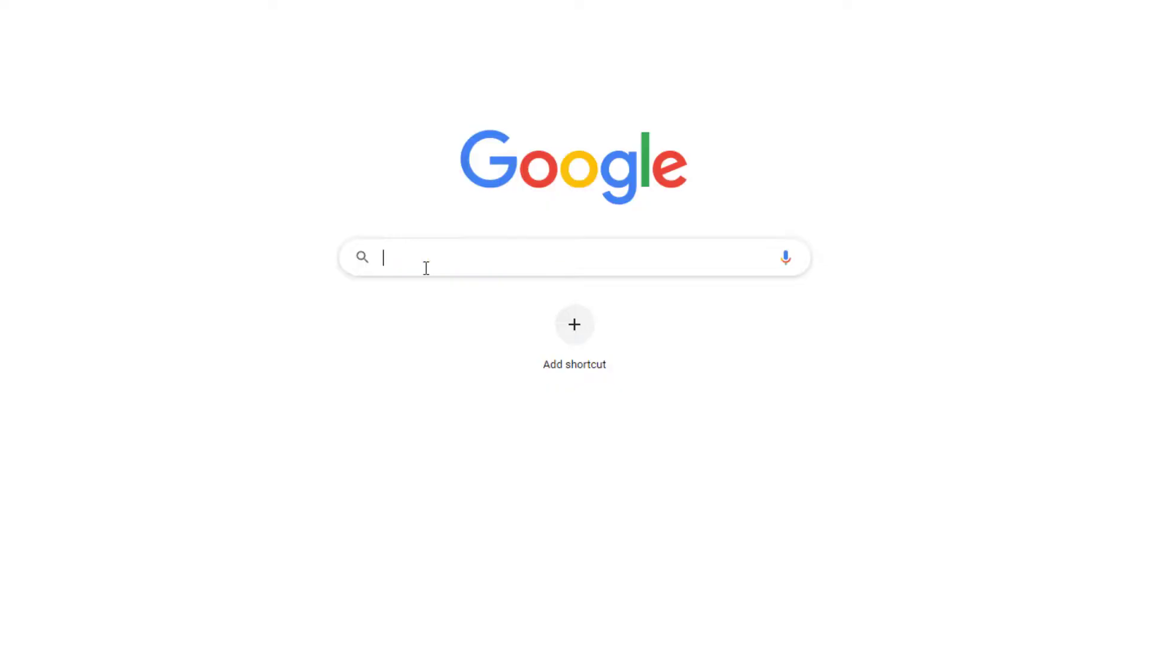
text(cheptiony mutai)
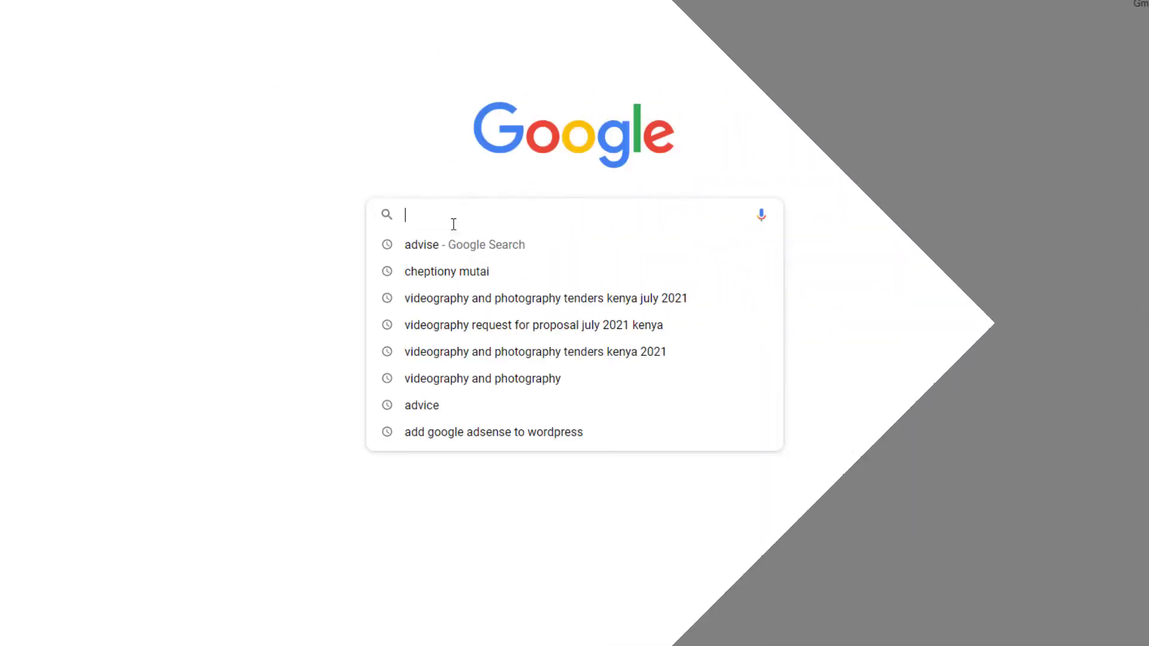
text(Screencast)
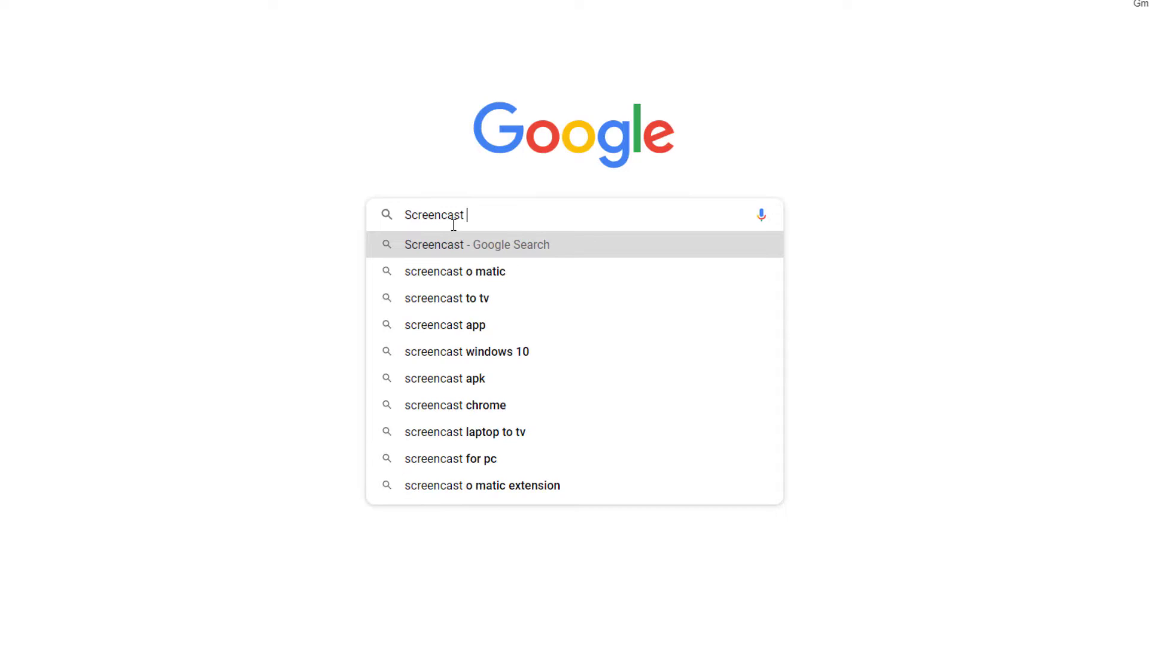
text(video production)
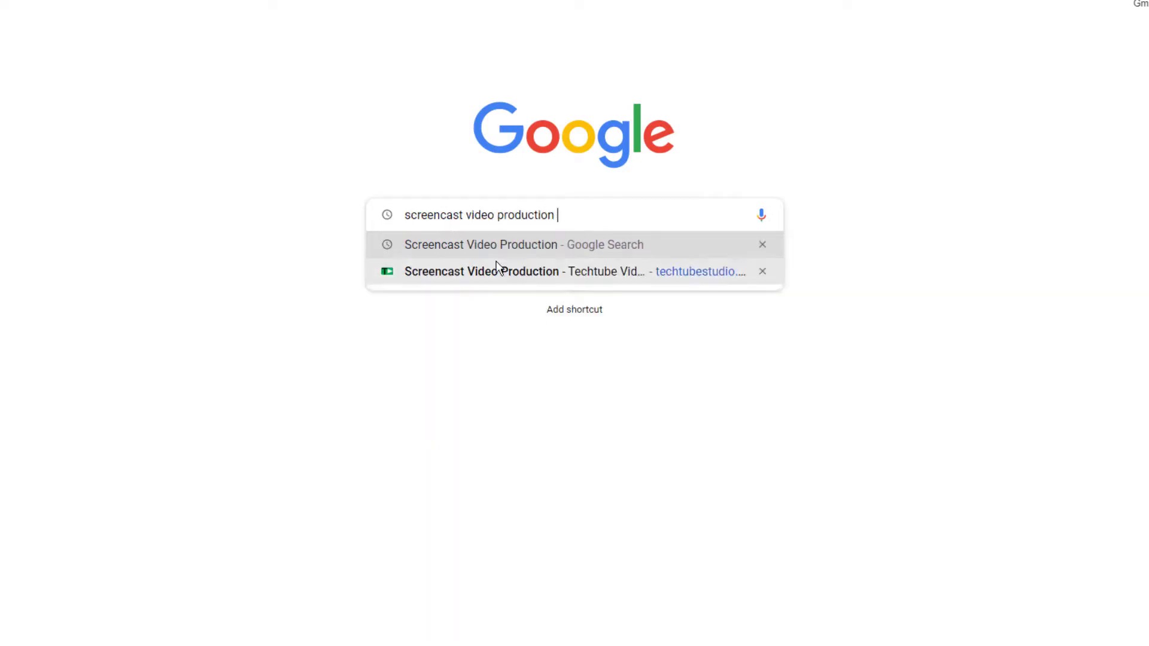
click(525, 271)
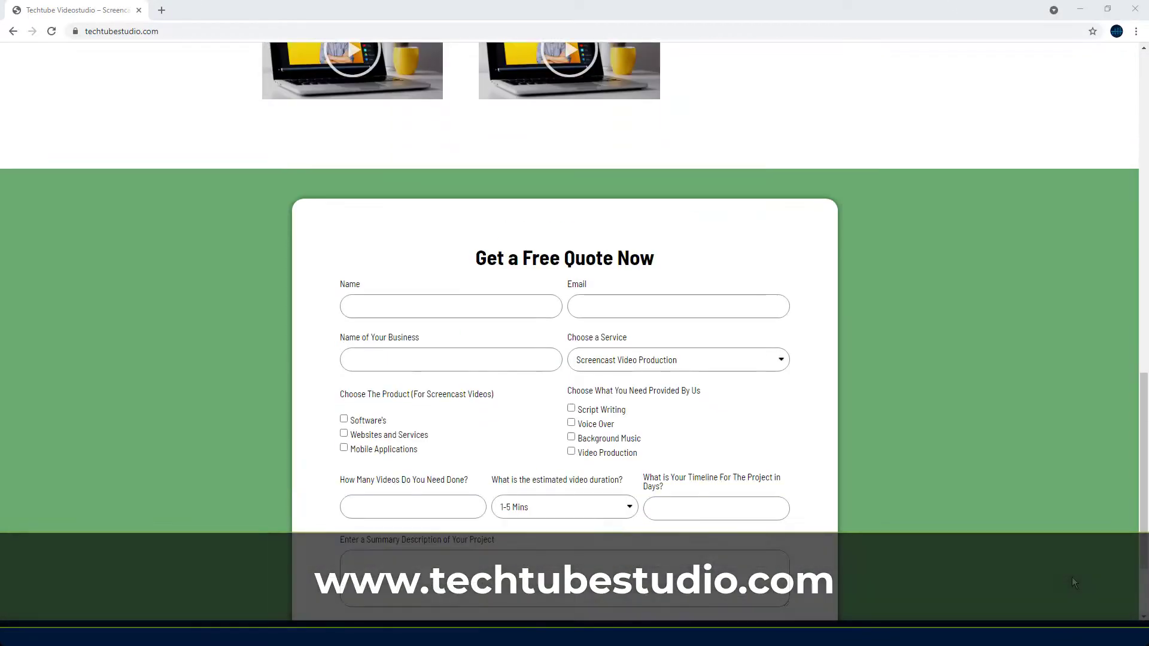
scroll(down, 3)
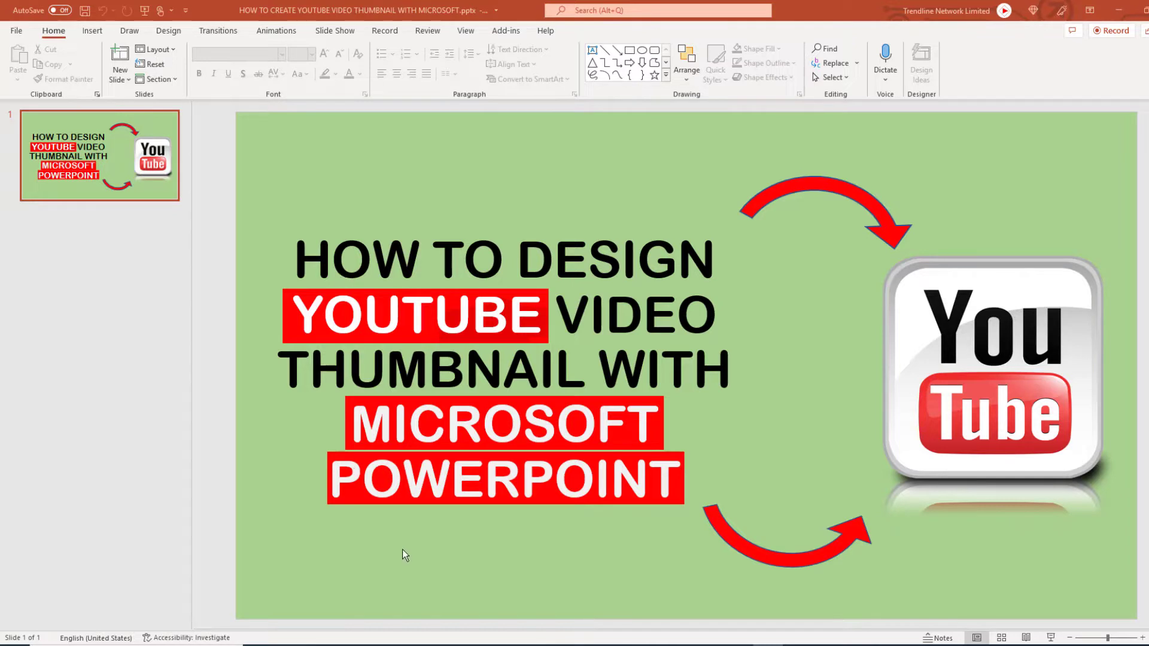
mouse_move(449, 571)
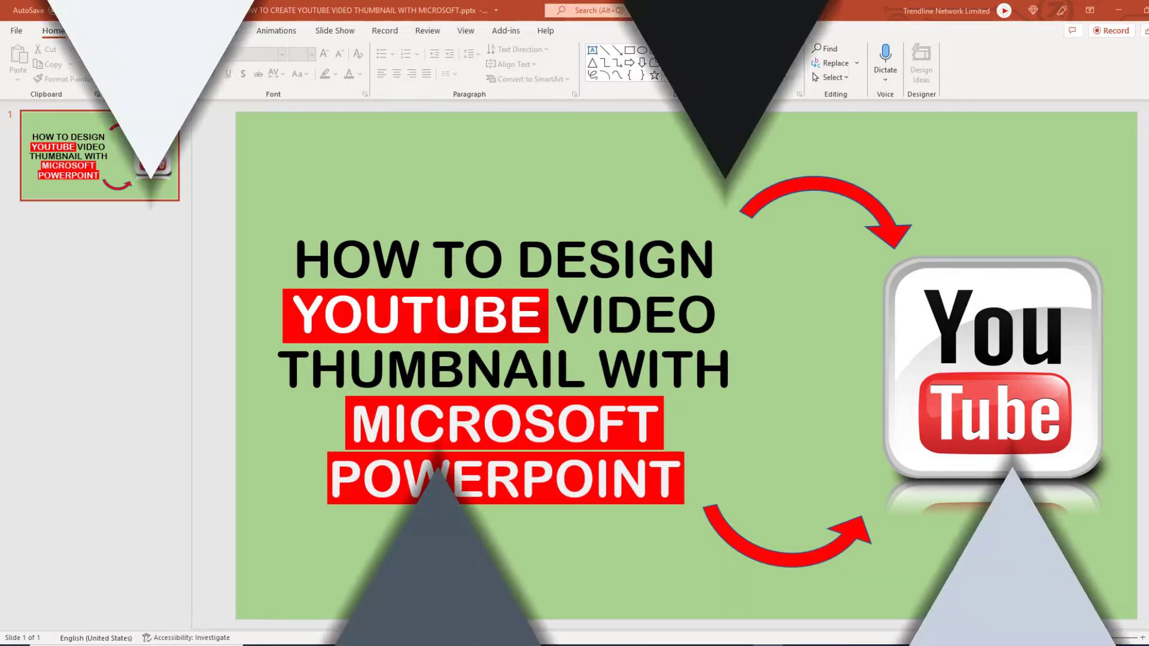
Step: Create a new Blank Presentation from File > New
click(15, 30)
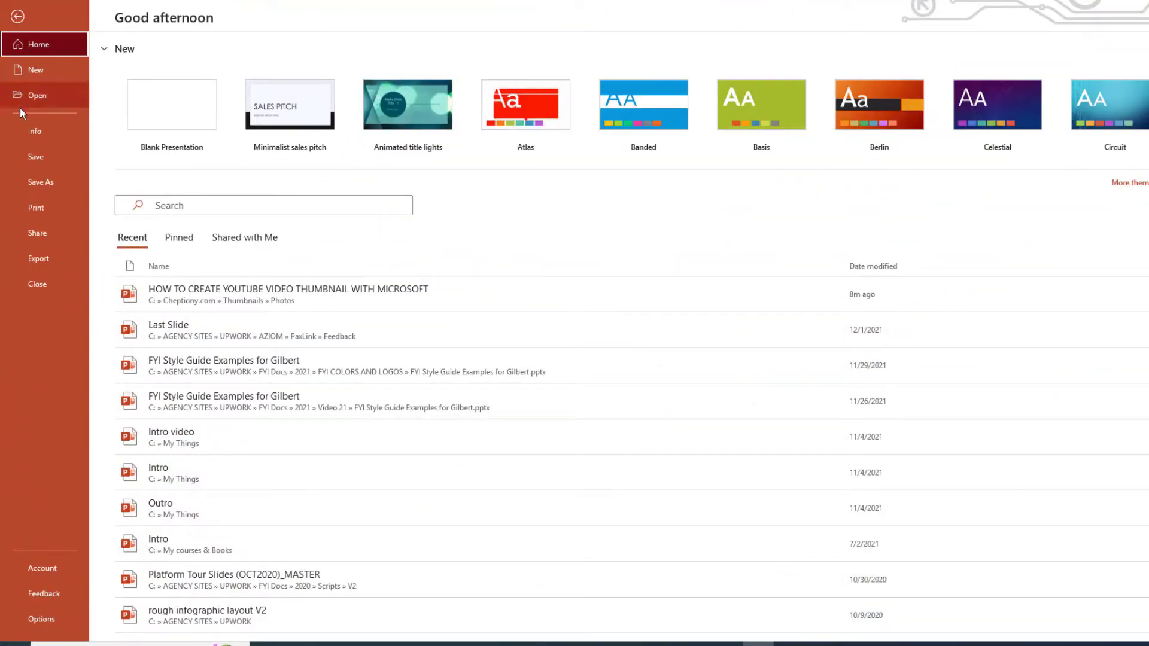
mouse_move(173, 110)
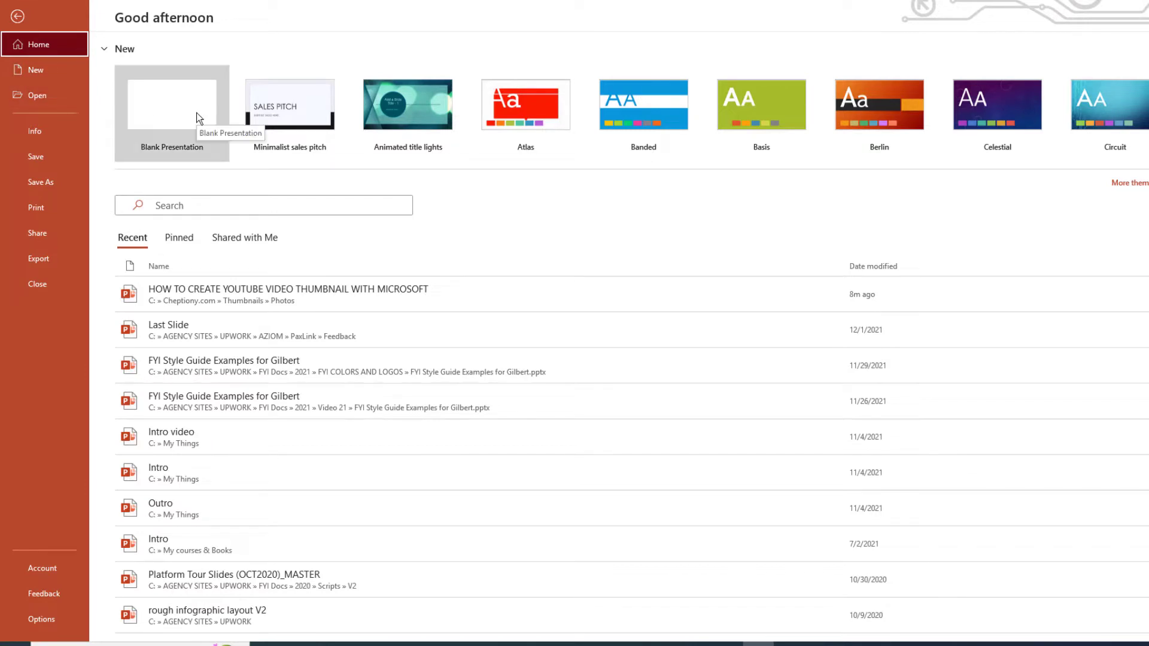
click(172, 112)
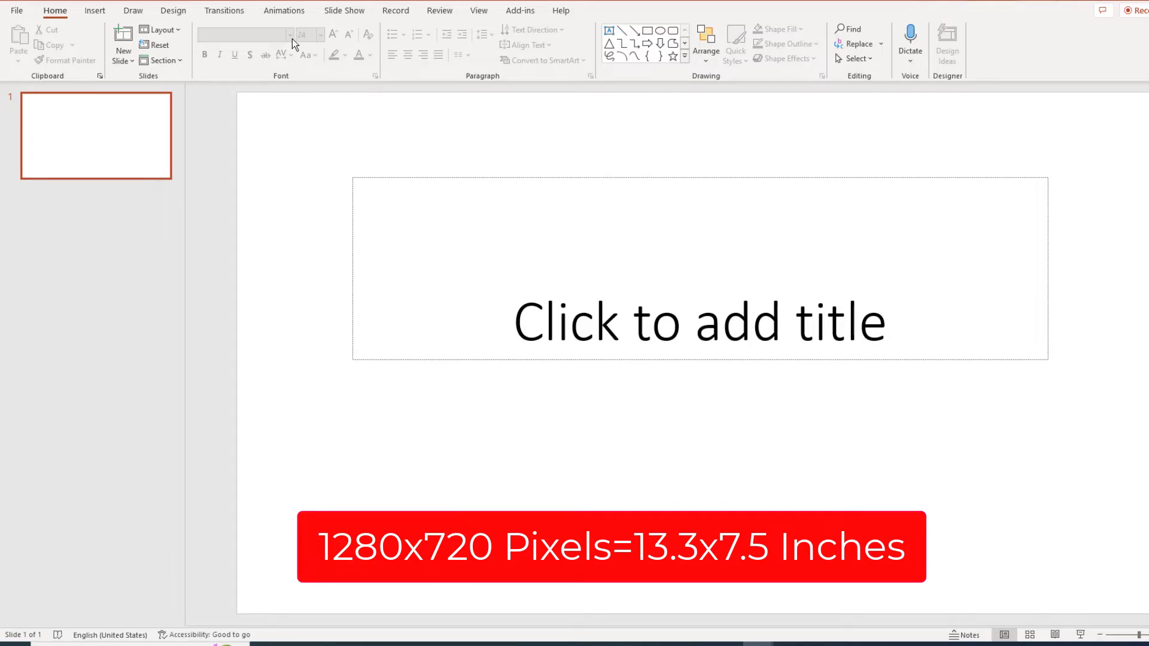
Step: Set a custom slide size of Widescreen, 13.333 x 7.5 inches, landscape
click(171, 11)
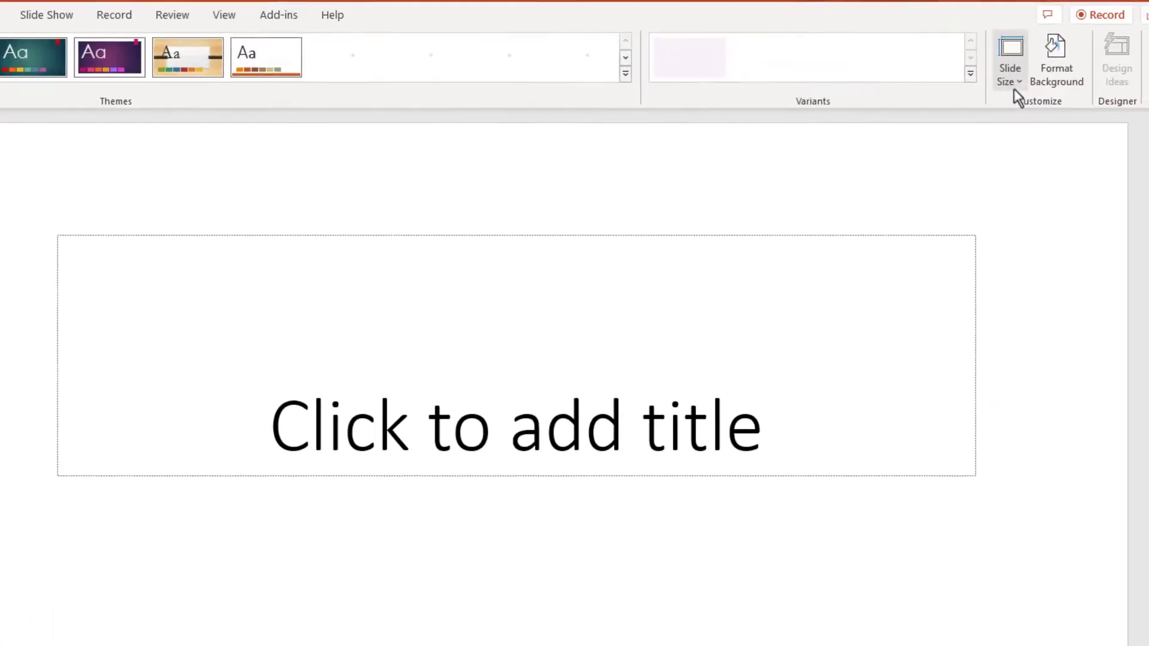
click(1009, 61)
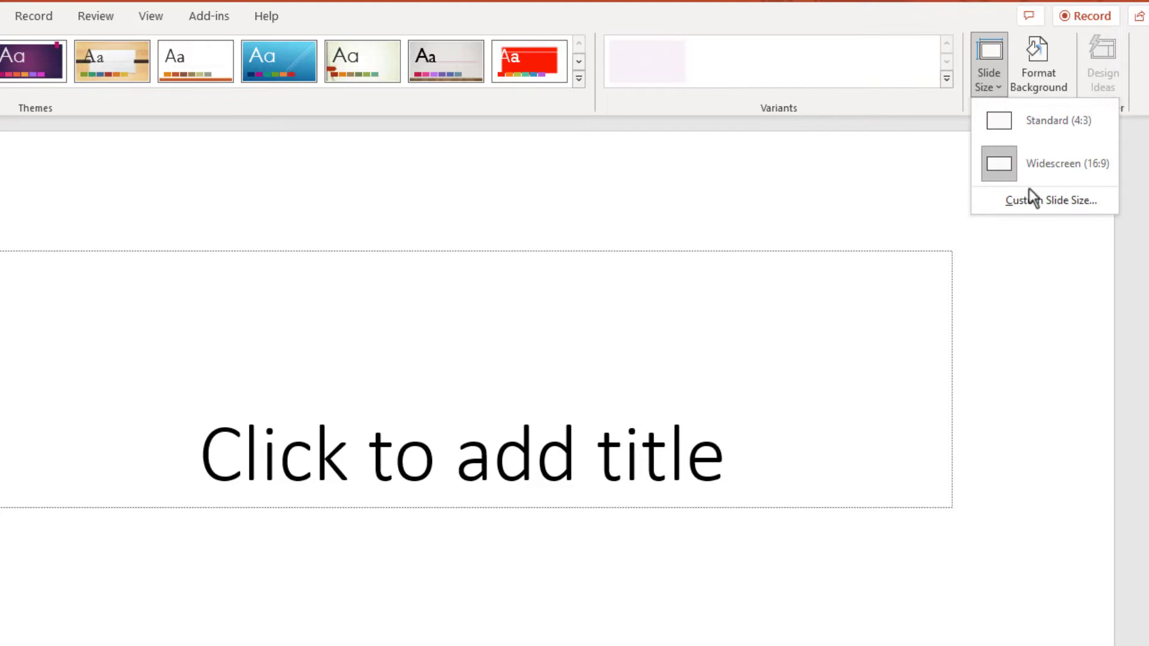
click(1054, 200)
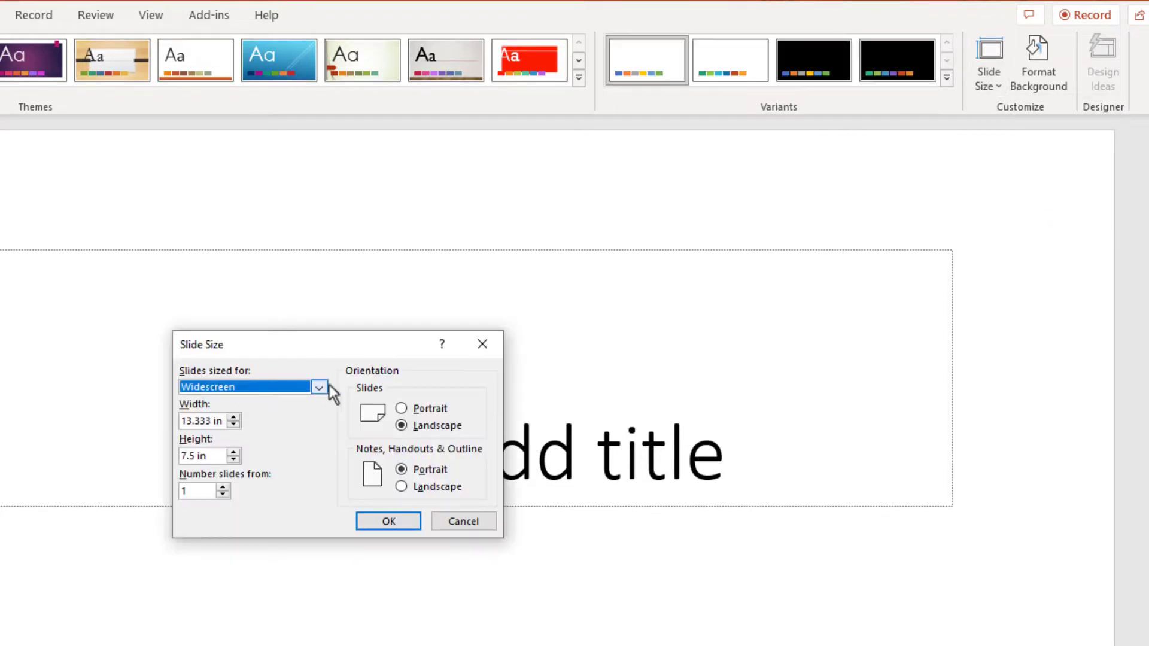
click(319, 387)
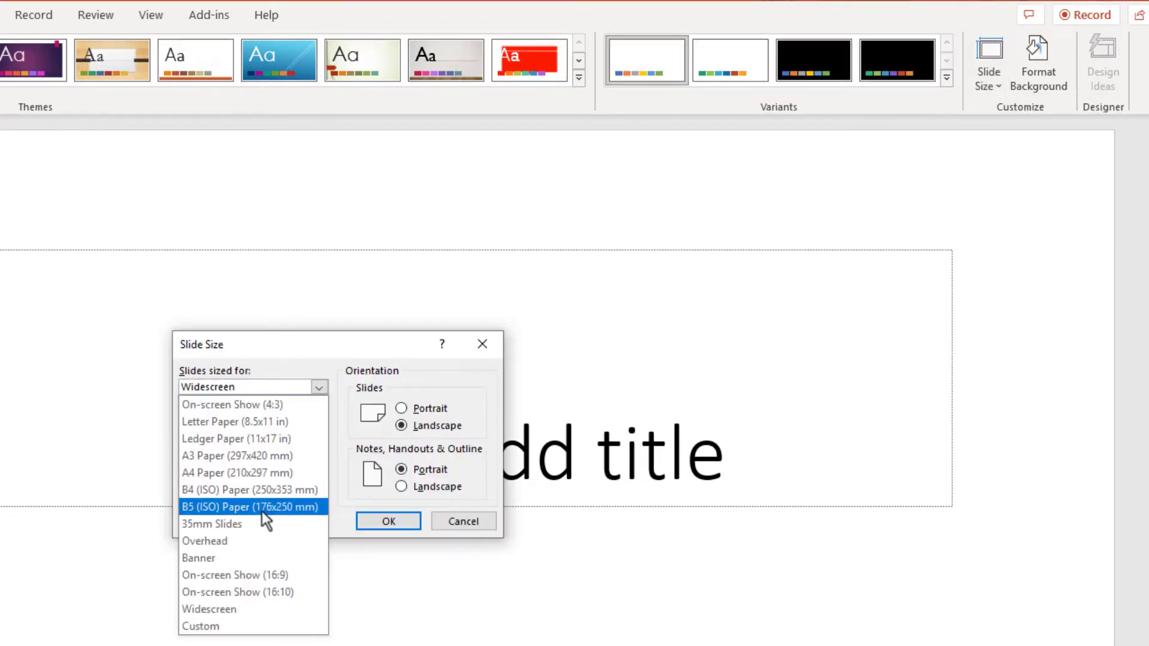
click(200, 626)
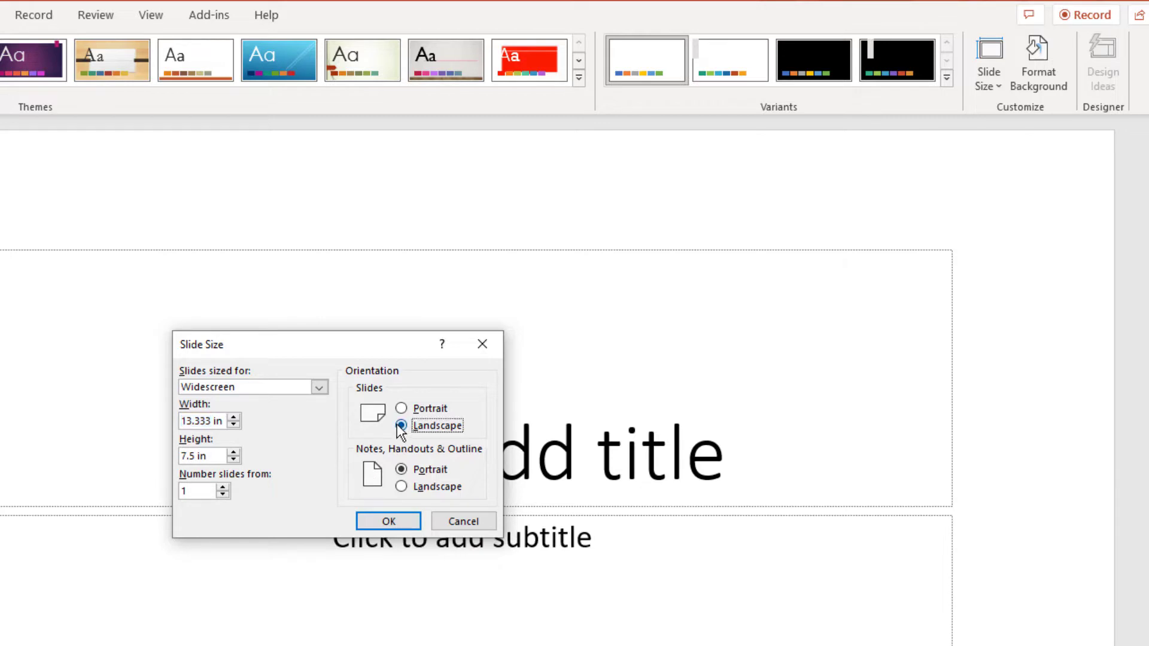
mouse_move(401, 486)
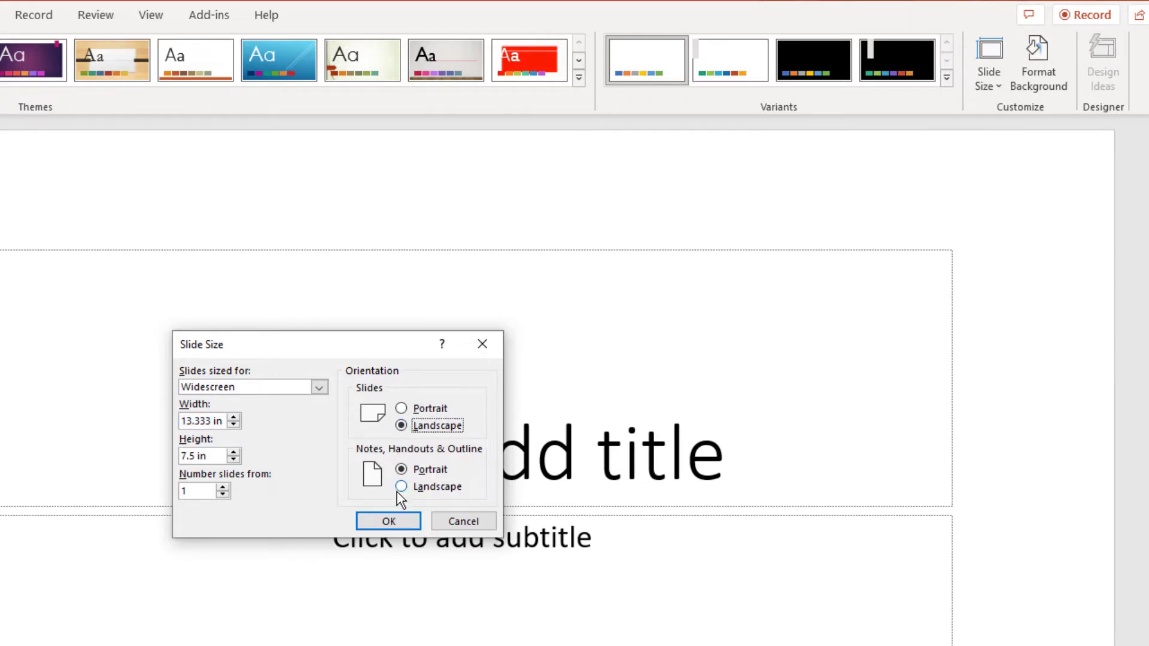
click(388, 521)
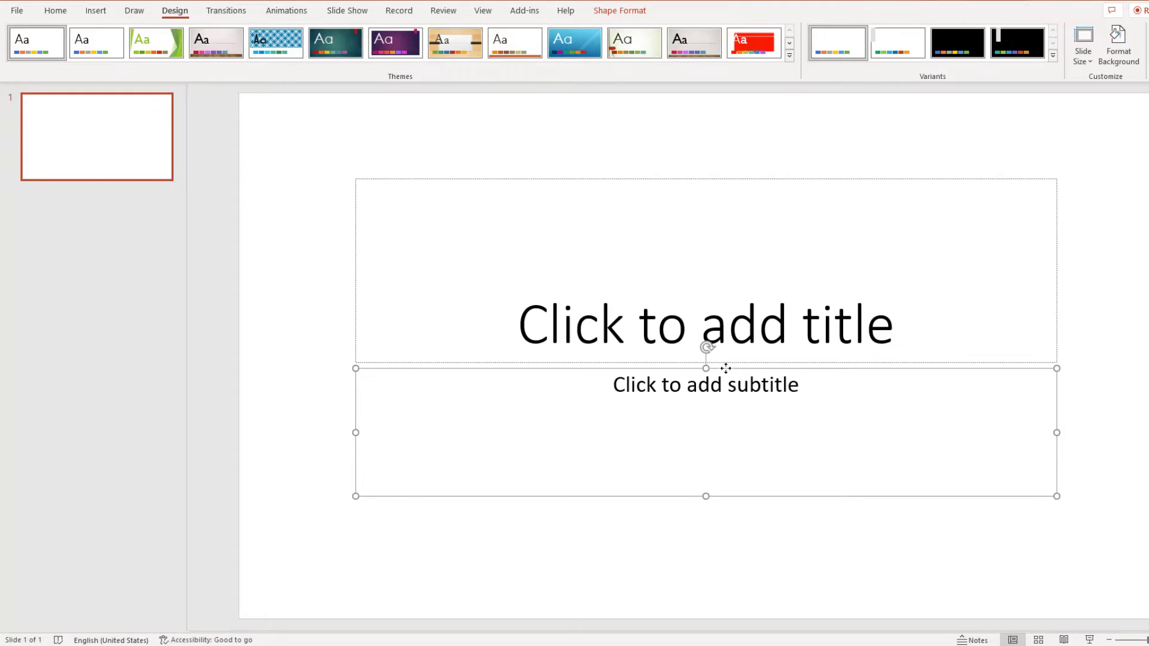
Step: Type 'HOW TO DESIGN YOUTUBE THUMBNAIL USING MICROSOFT POWERPOINT' into the title placeholder
click(704, 324)
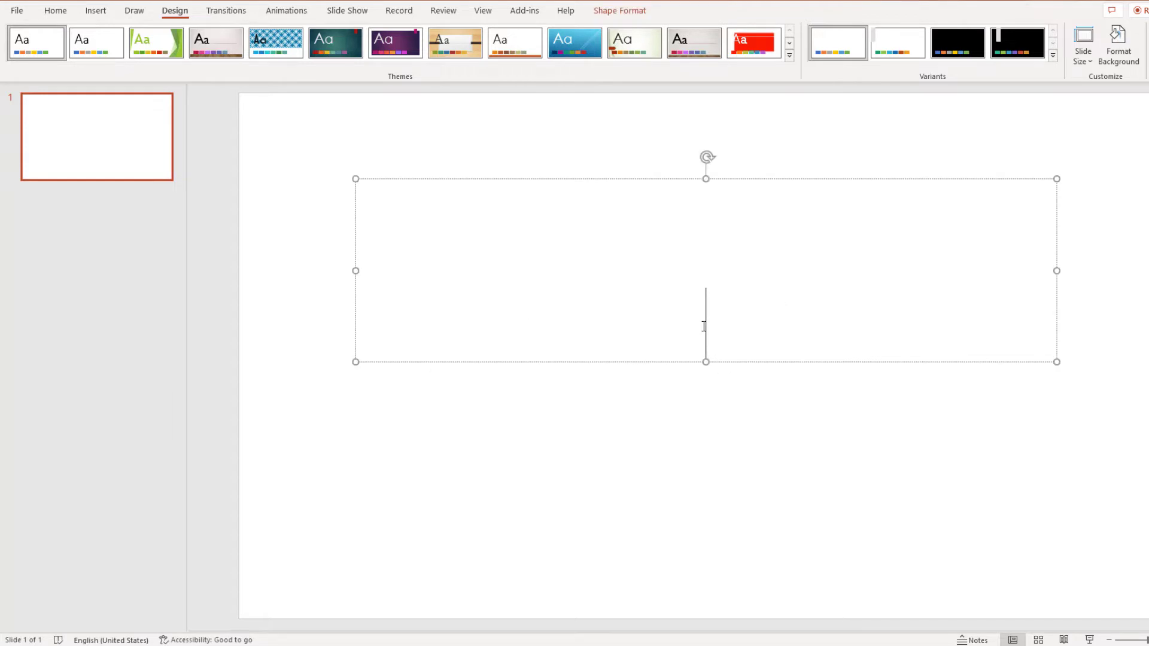
text(HOW TO D)
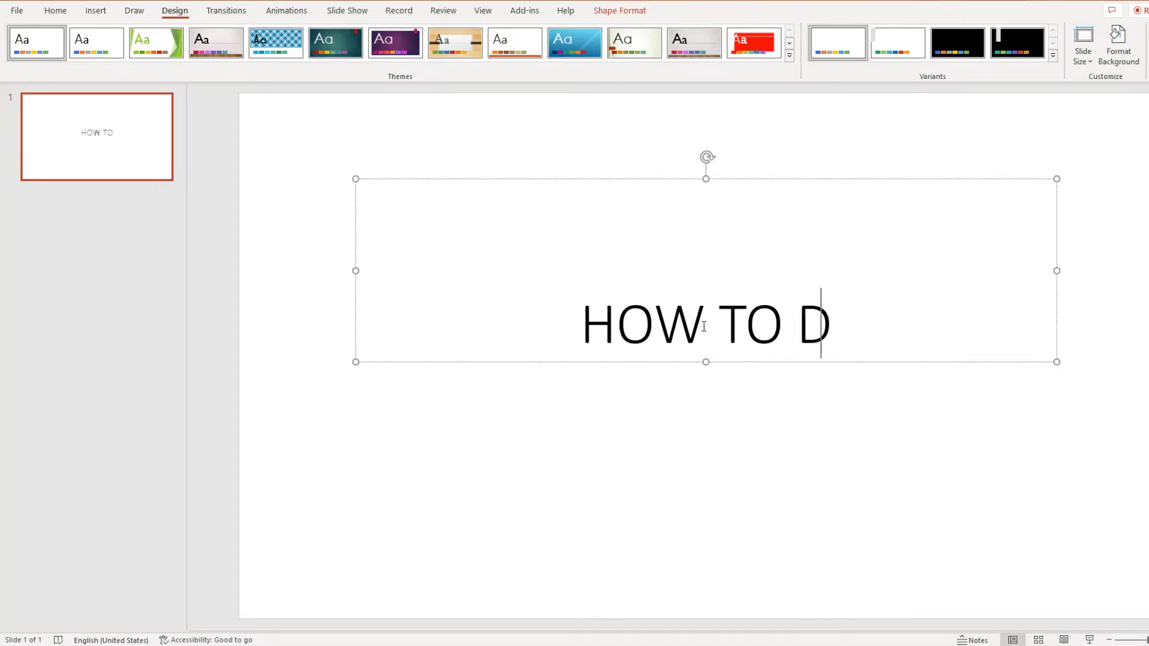
text(ESIGN)
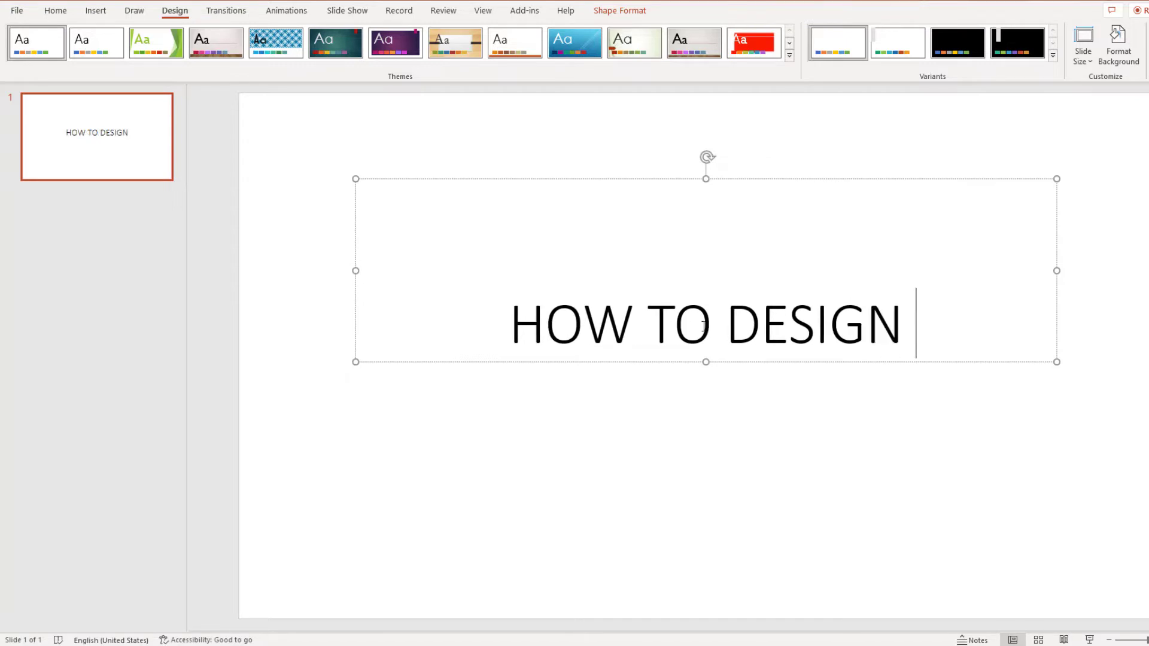
text(YOU)
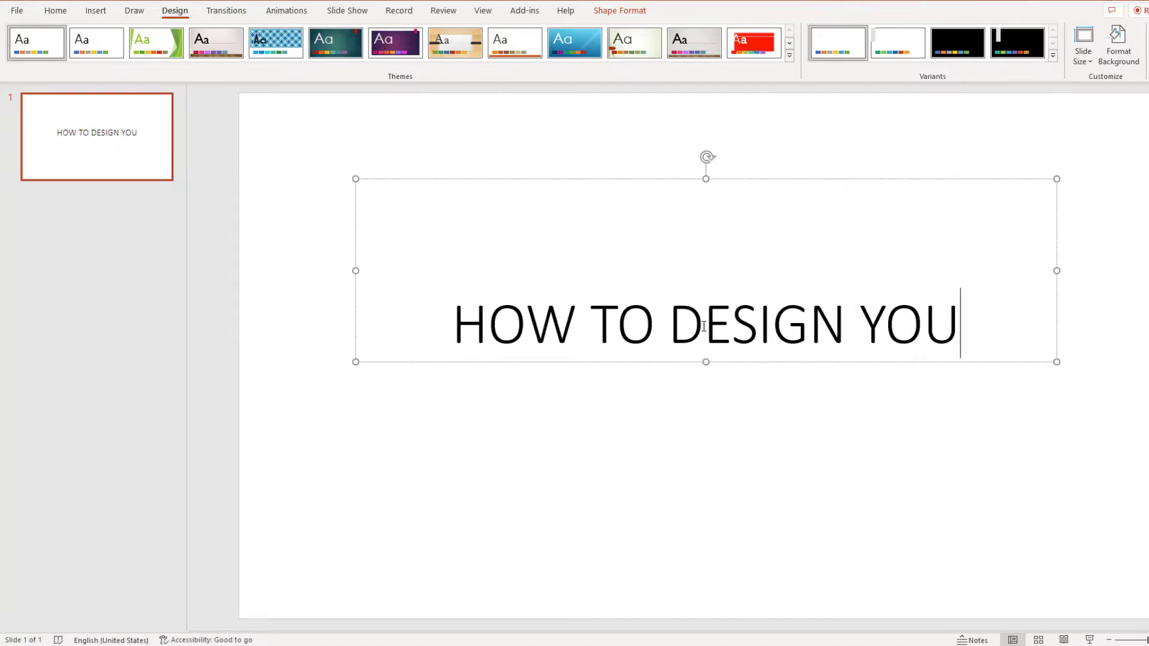
text(TUBE THU)
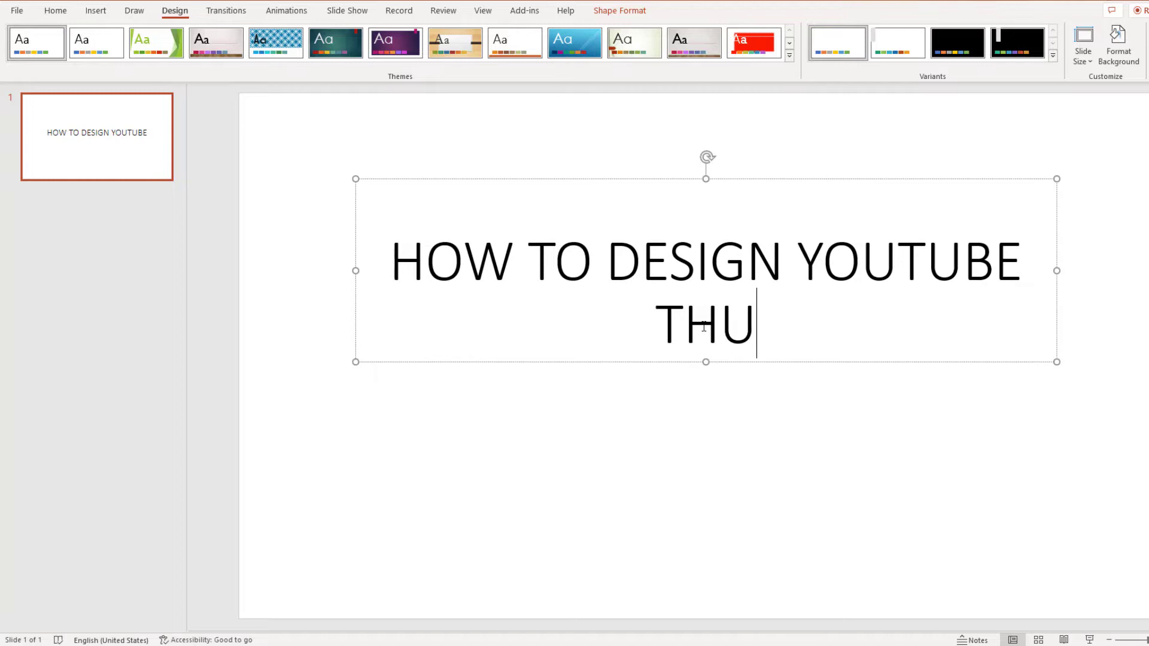
text(MBNAIL USING MICROSOFT POWERPOI)
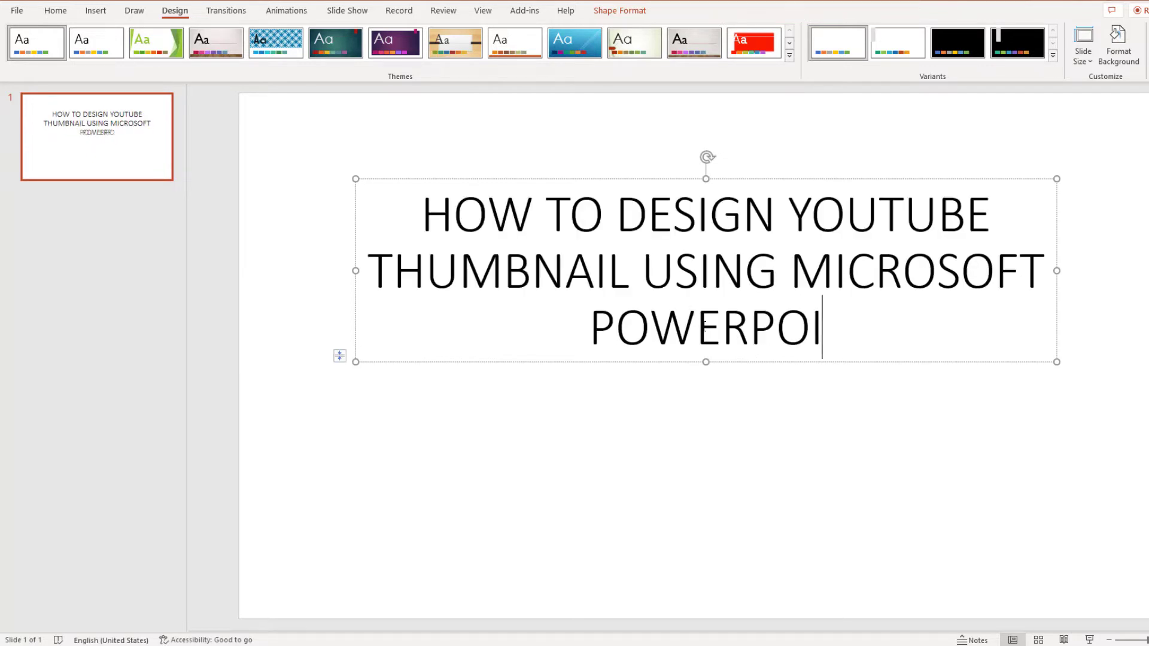
text(NT)
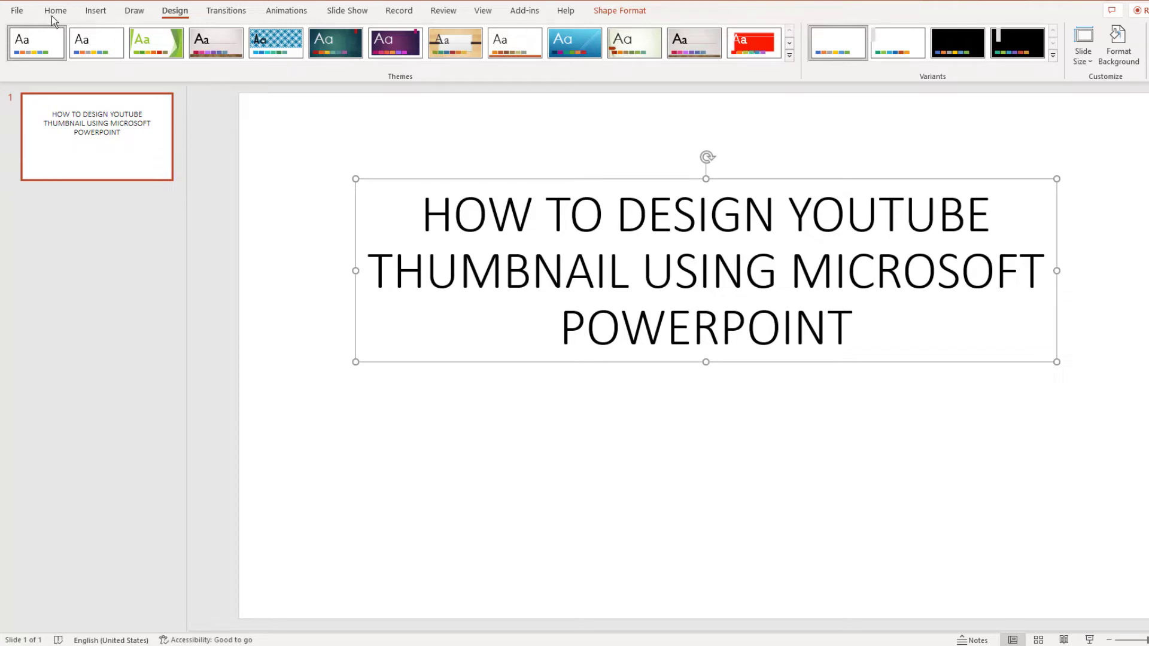
click(55, 10)
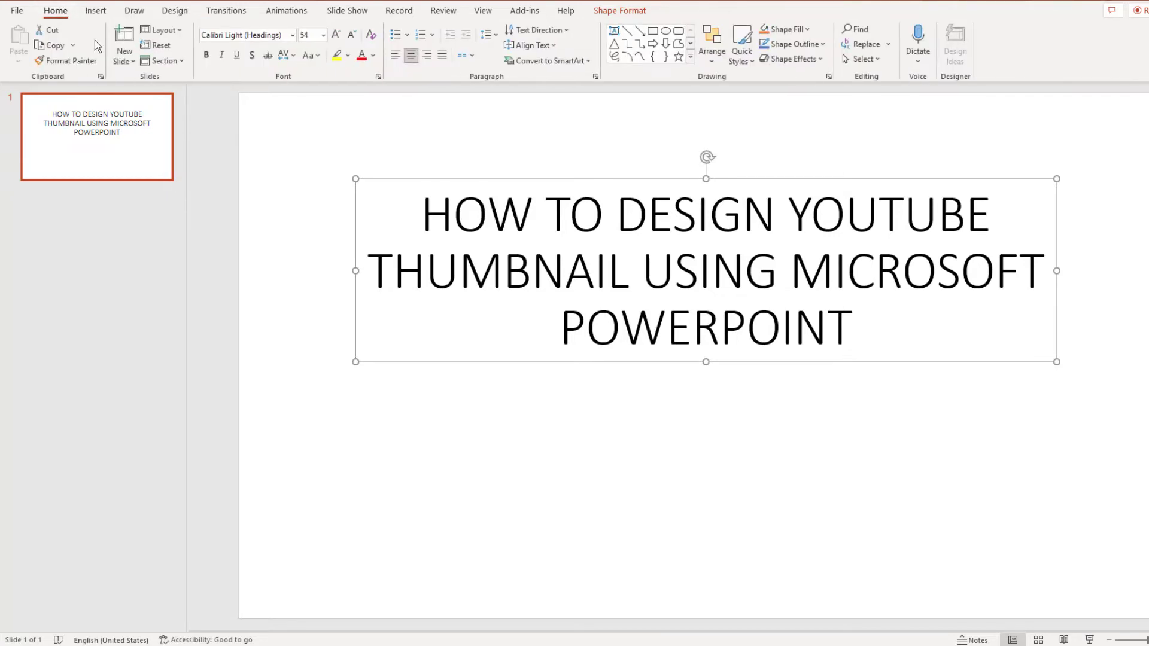
mouse_move(287, 104)
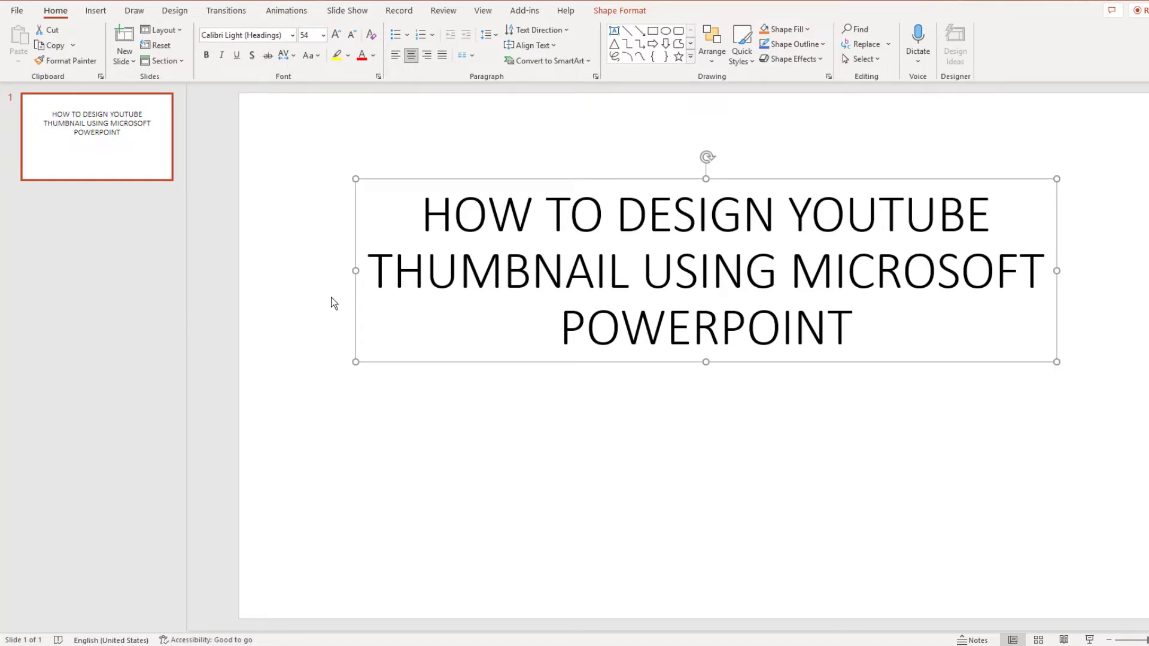
Step: Narrow the title box and change its text font to Arial
click(173, 10)
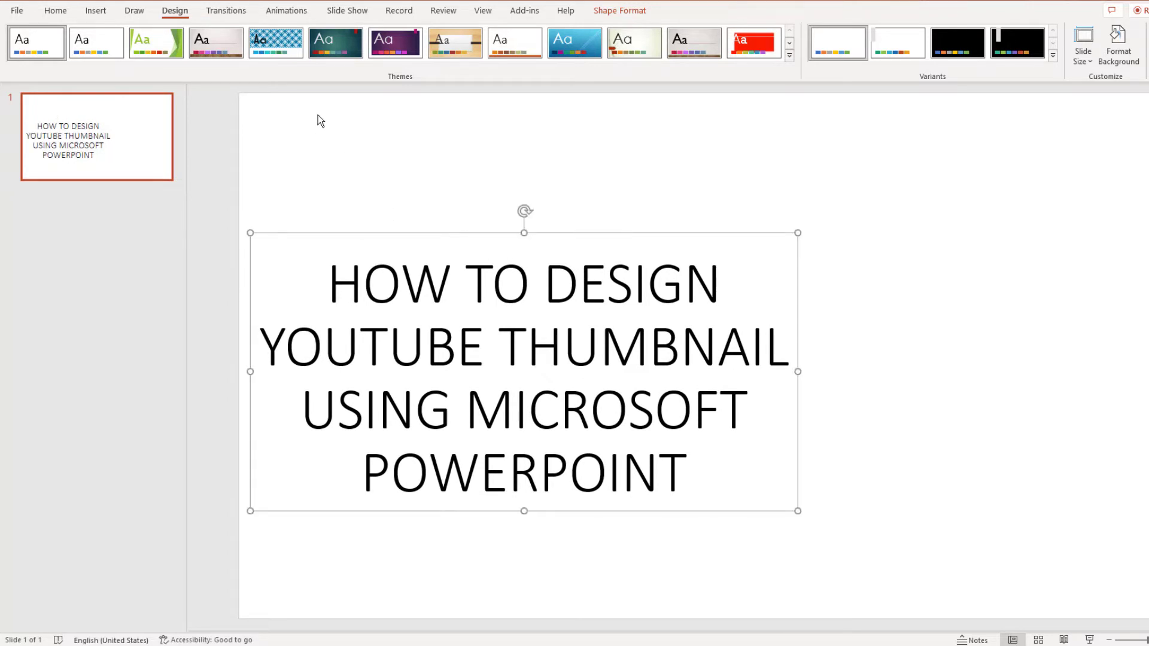
click(54, 12)
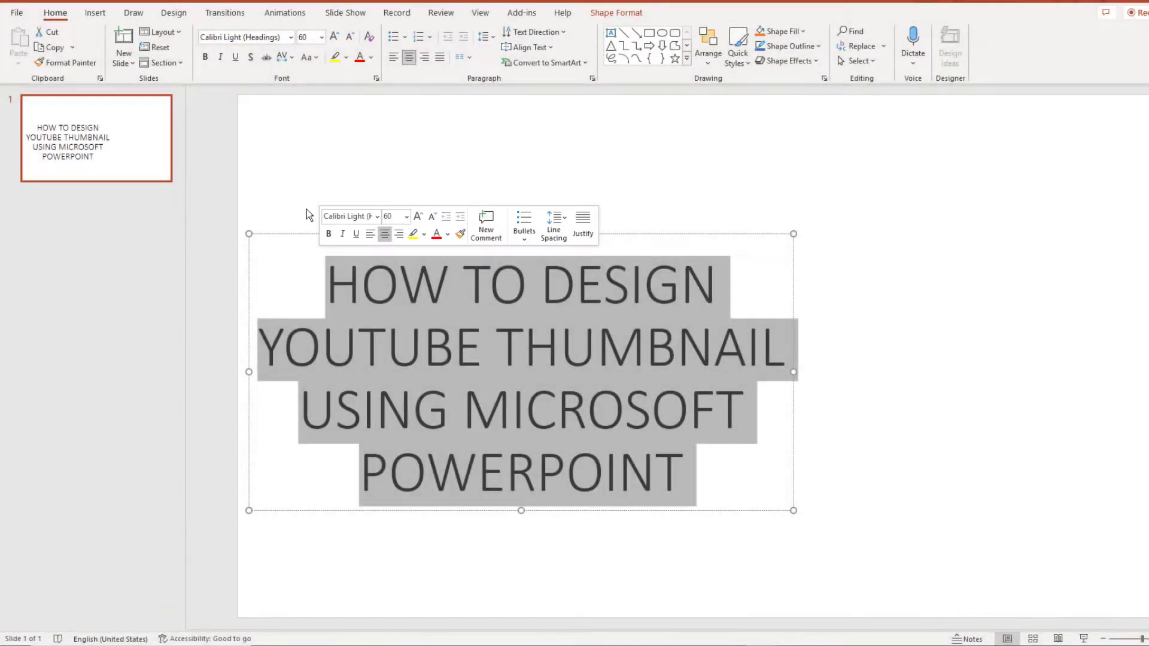
click(369, 57)
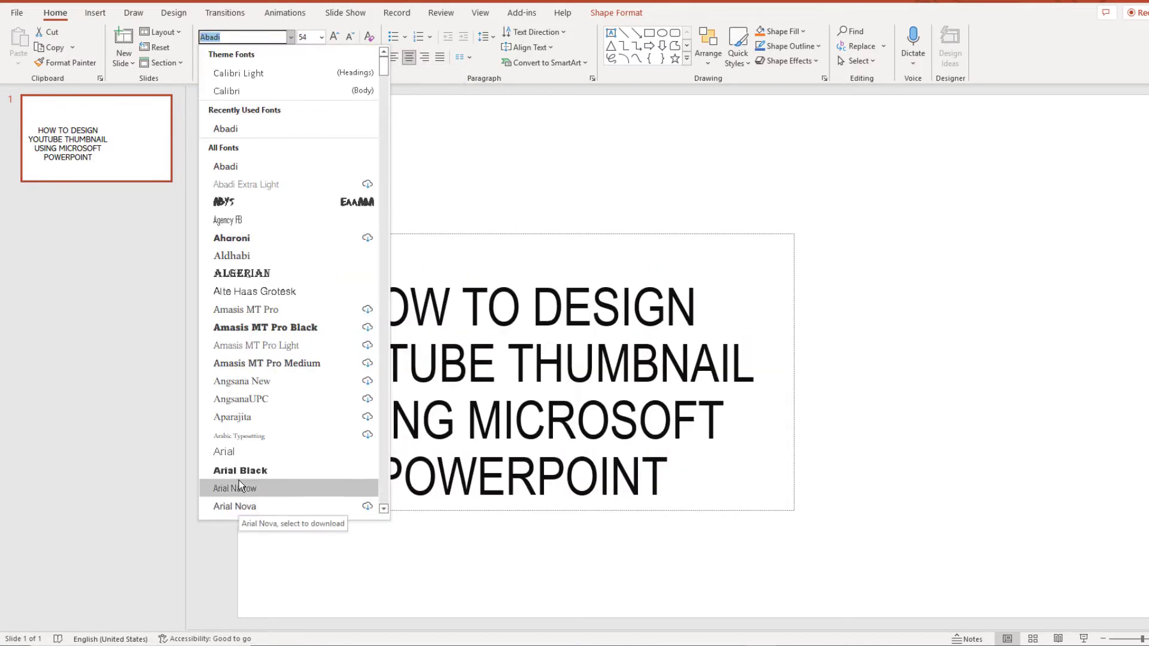
mouse_move(225, 451)
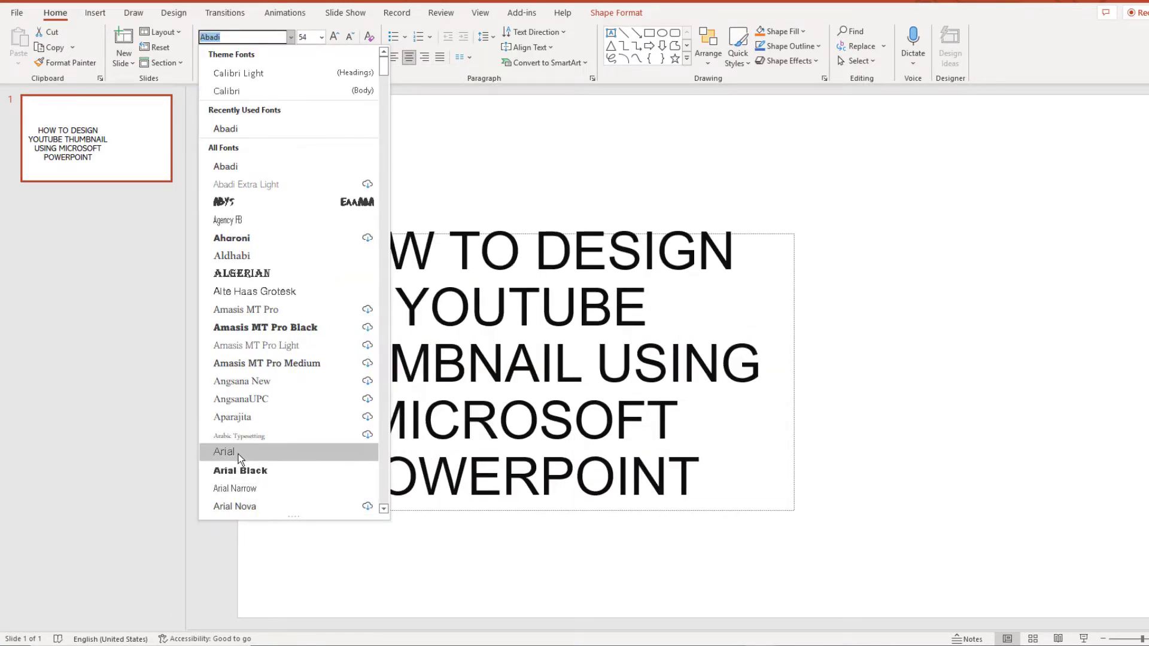
click(224, 451)
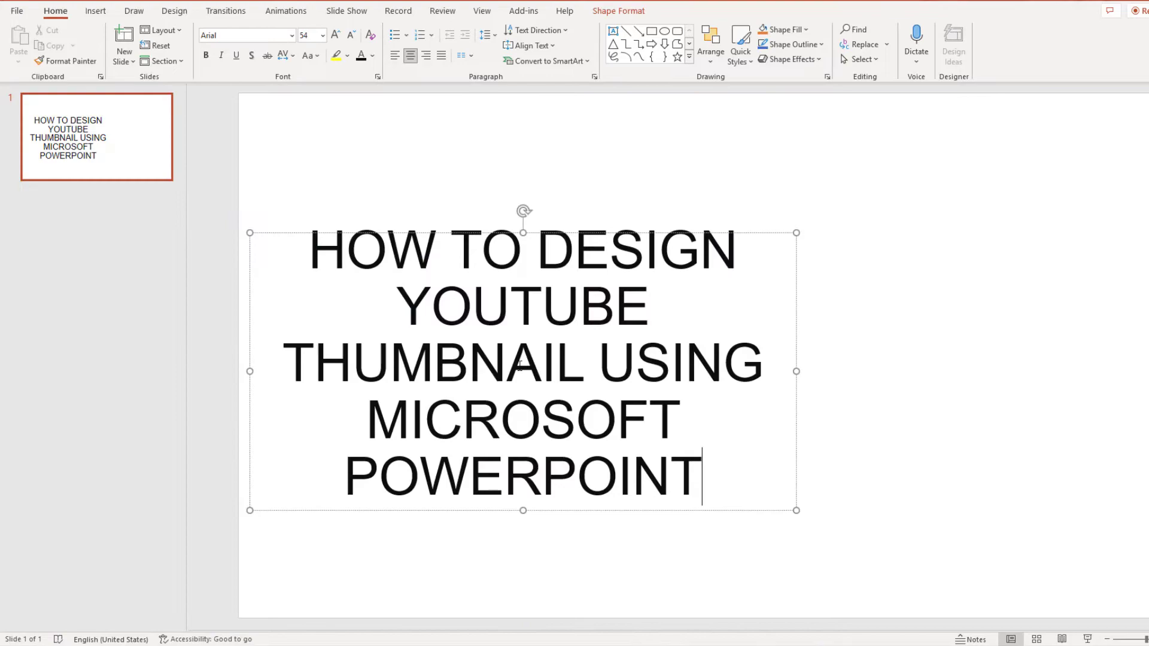
Step: Fill the slide background with solid light green and apply it to all slides
click(174, 10)
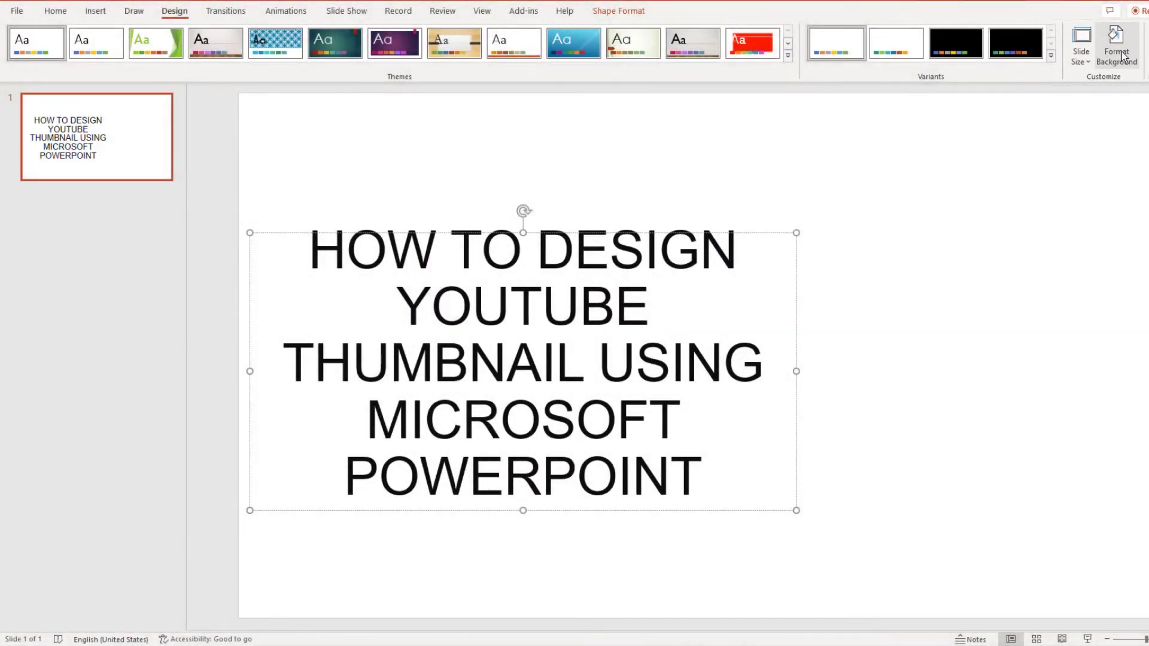
click(1114, 44)
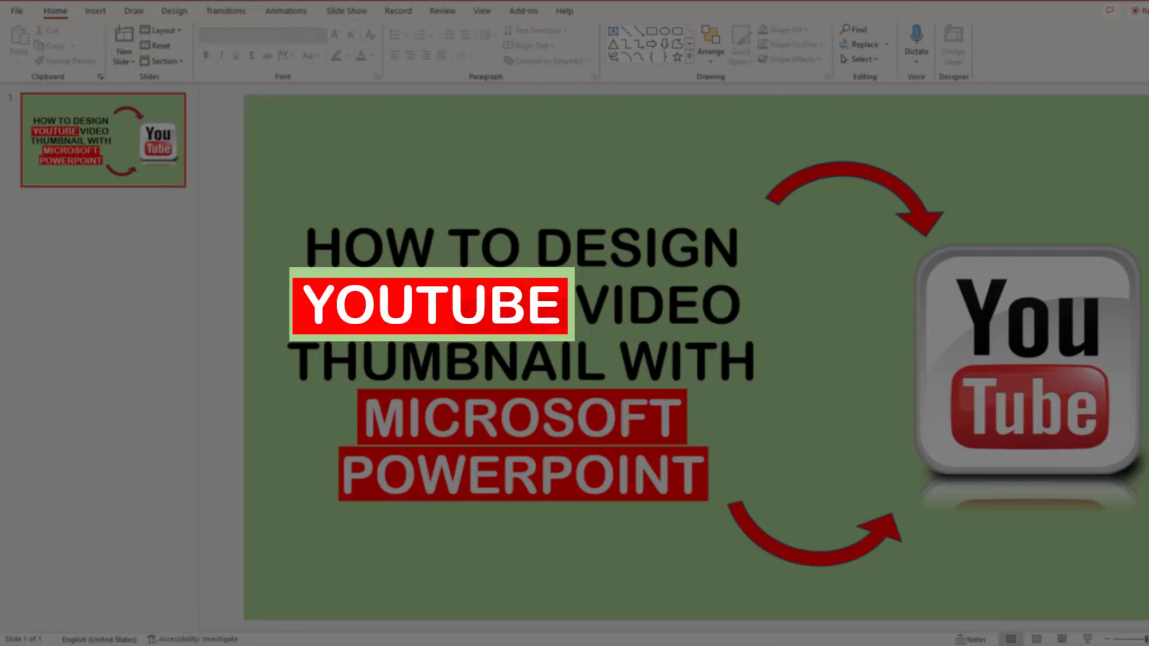
click(1036, 46)
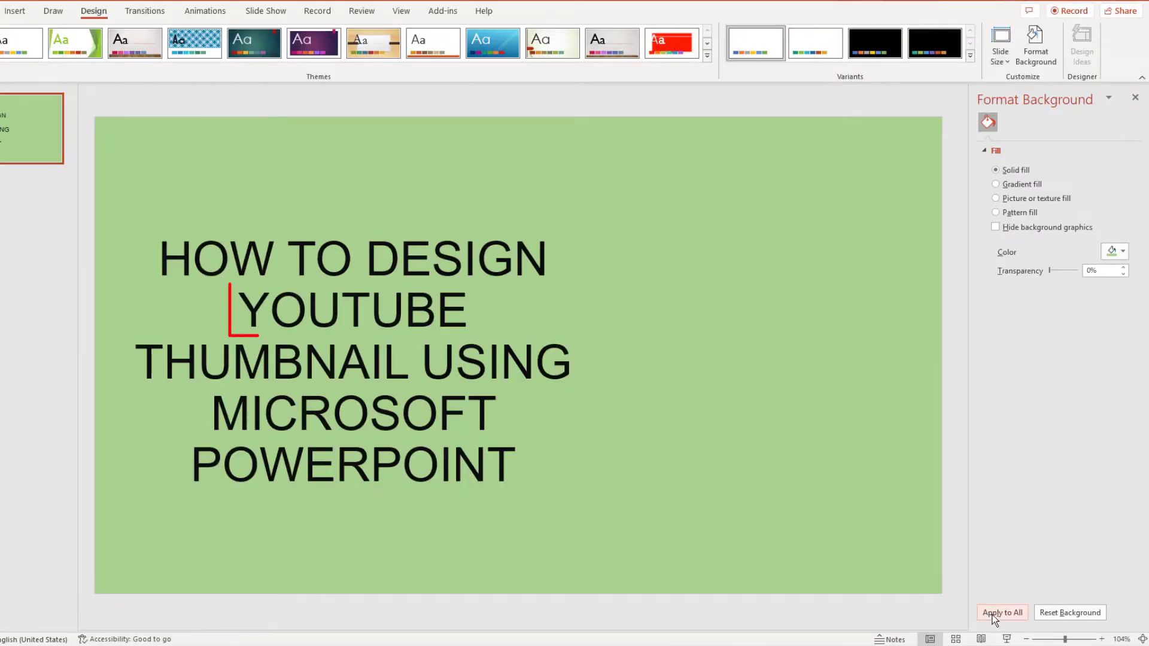
double_click(350, 309)
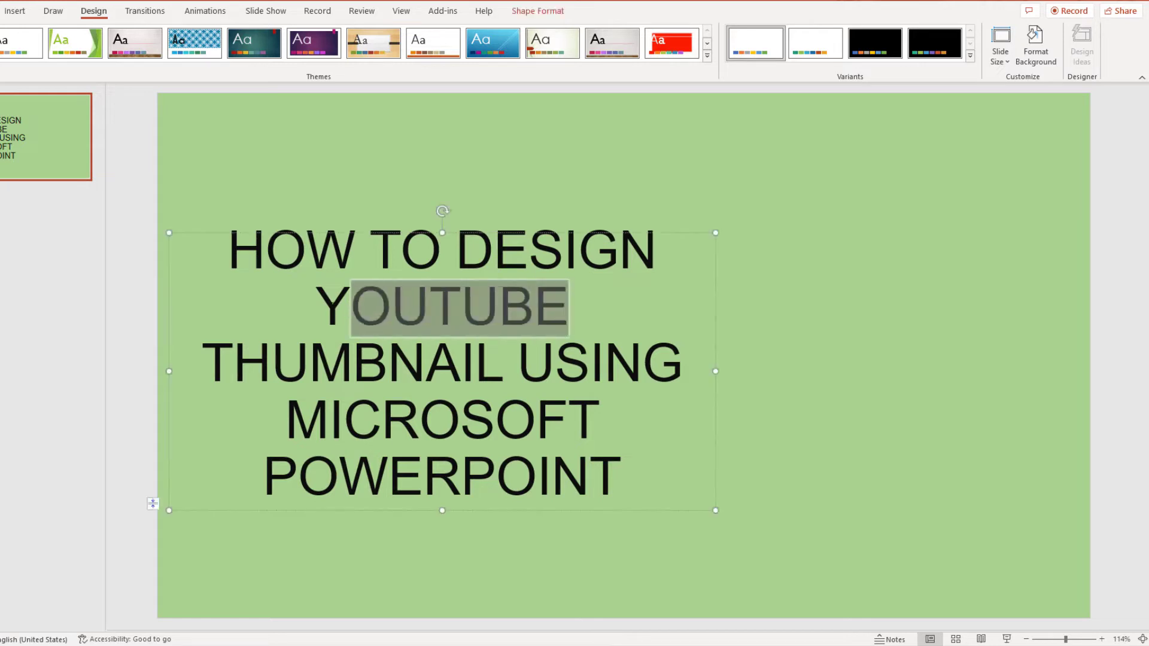
Step: Change the font color of YOUTUBE and MICROSOFT POWERPOINT to white
click(291, 55)
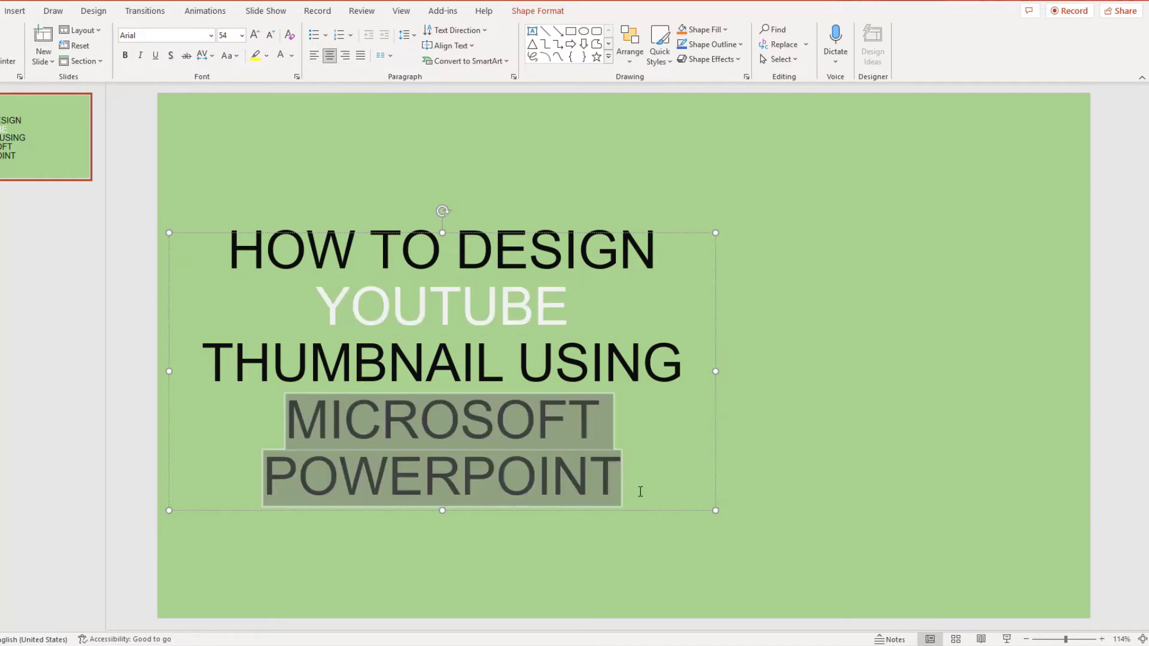
click(282, 111)
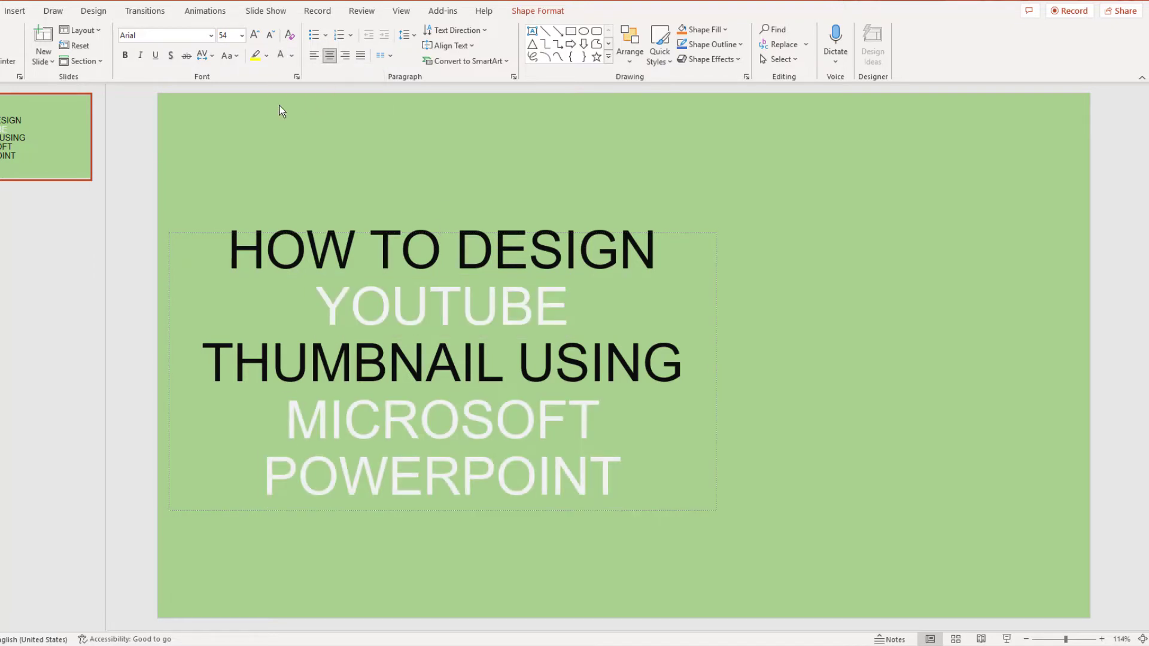
click(581, 548)
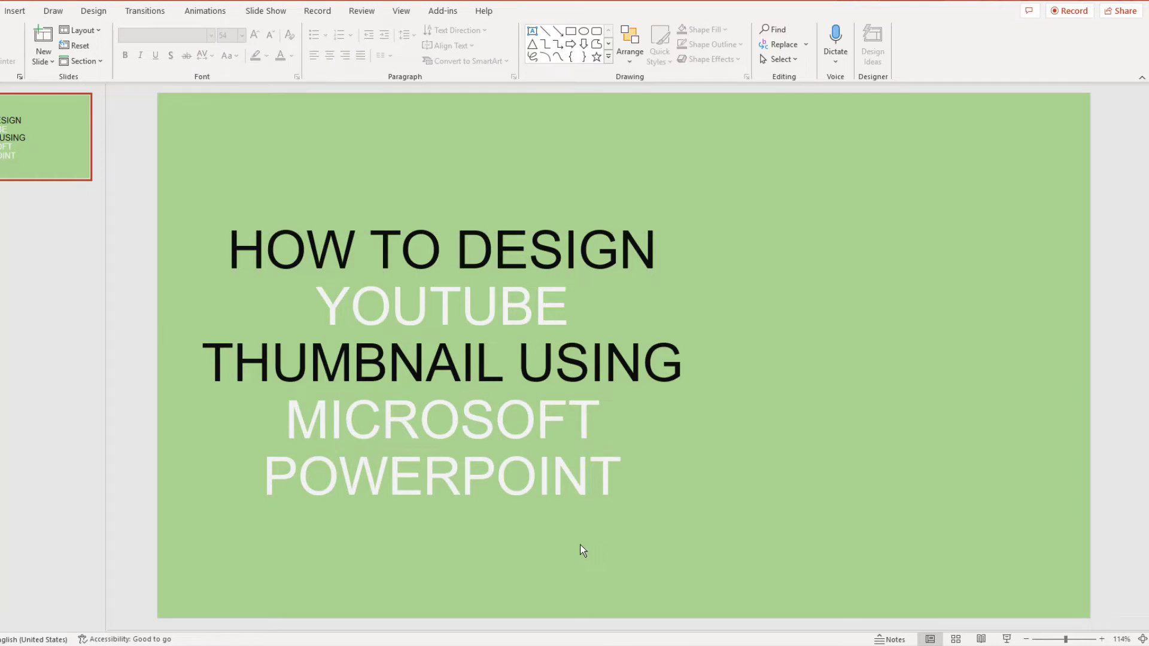
mouse_move(264, 280)
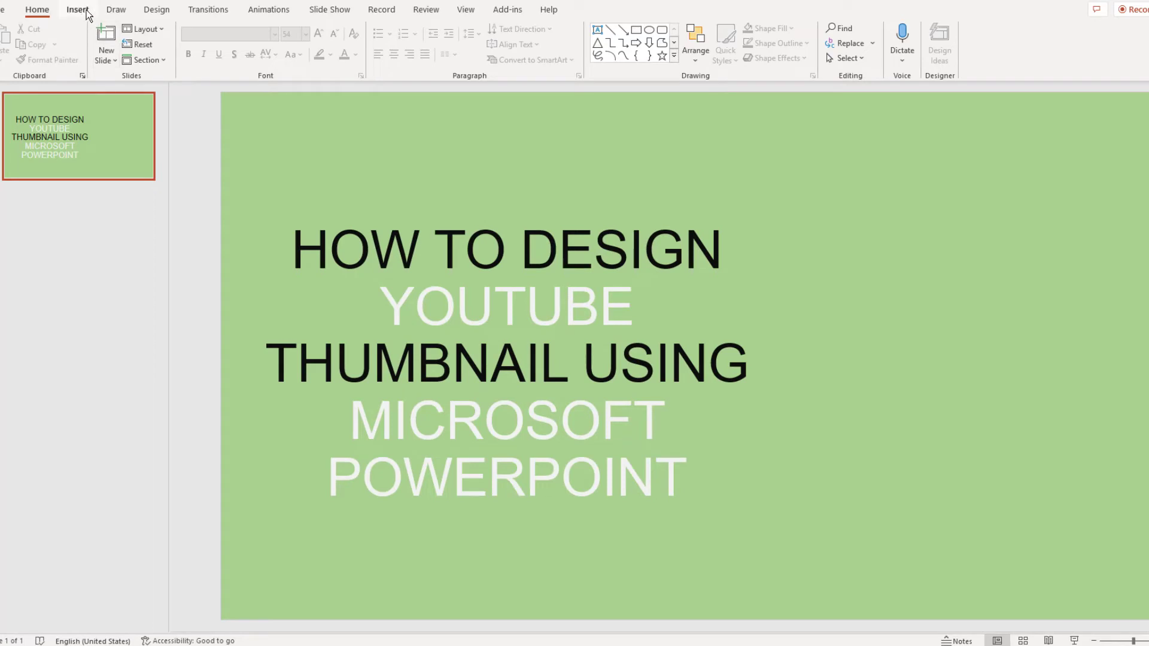
Step: Draw red rectangles behind YOUTUBE and MICROSOFT and send them backward
click(77, 9)
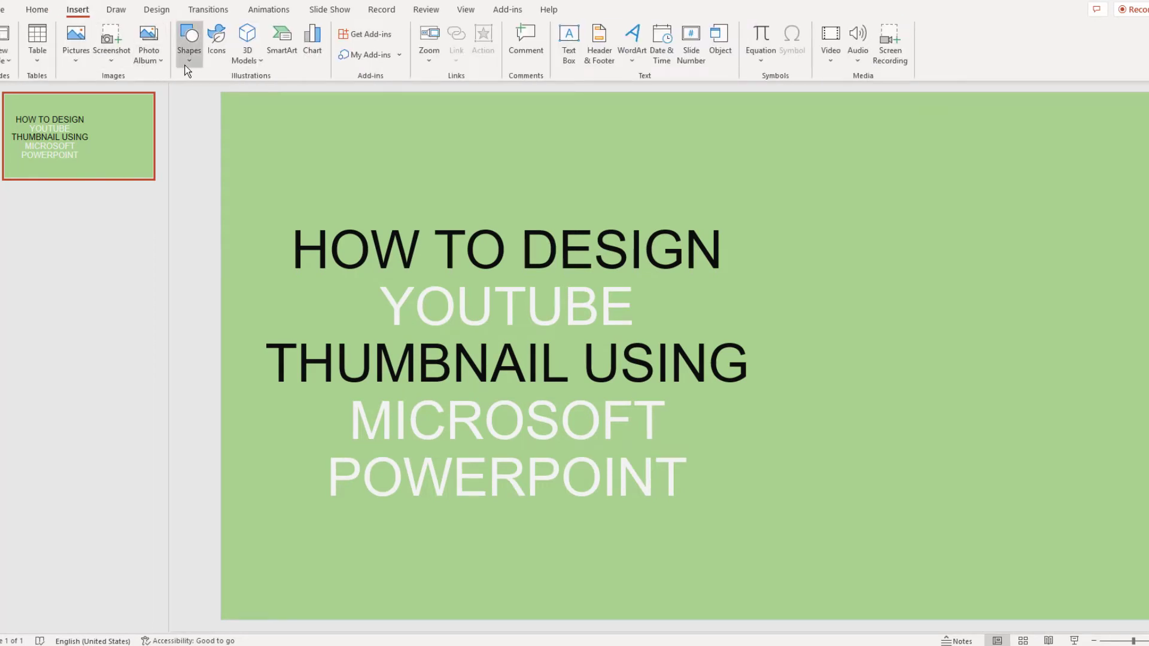
click(189, 42)
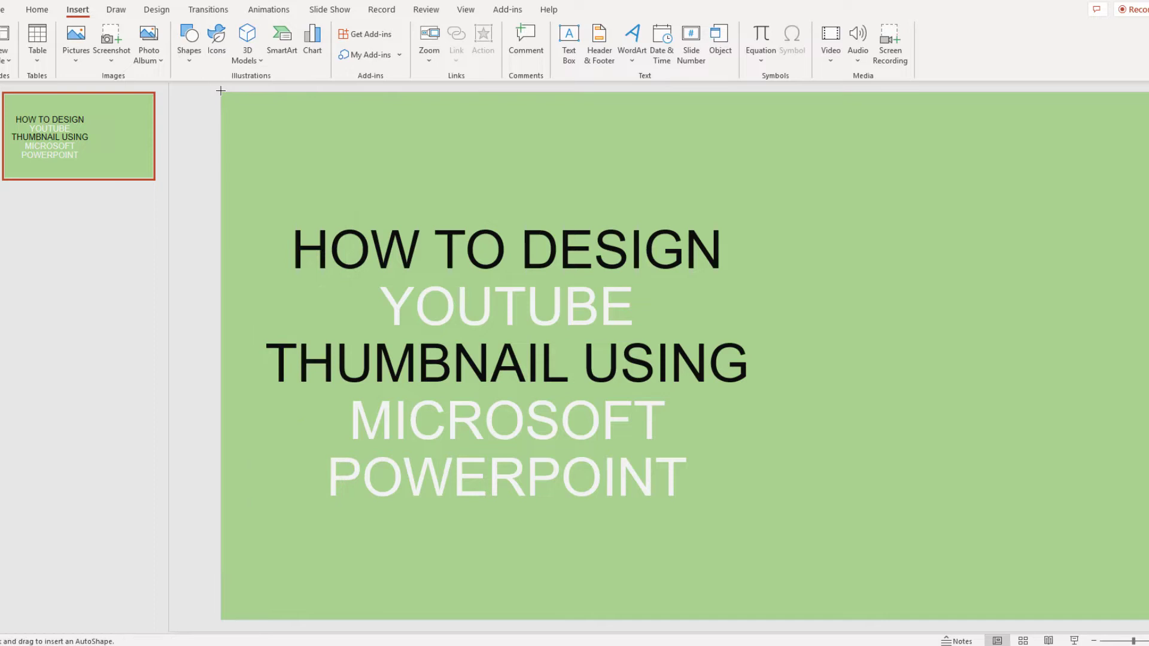
mouse_move(380, 278)
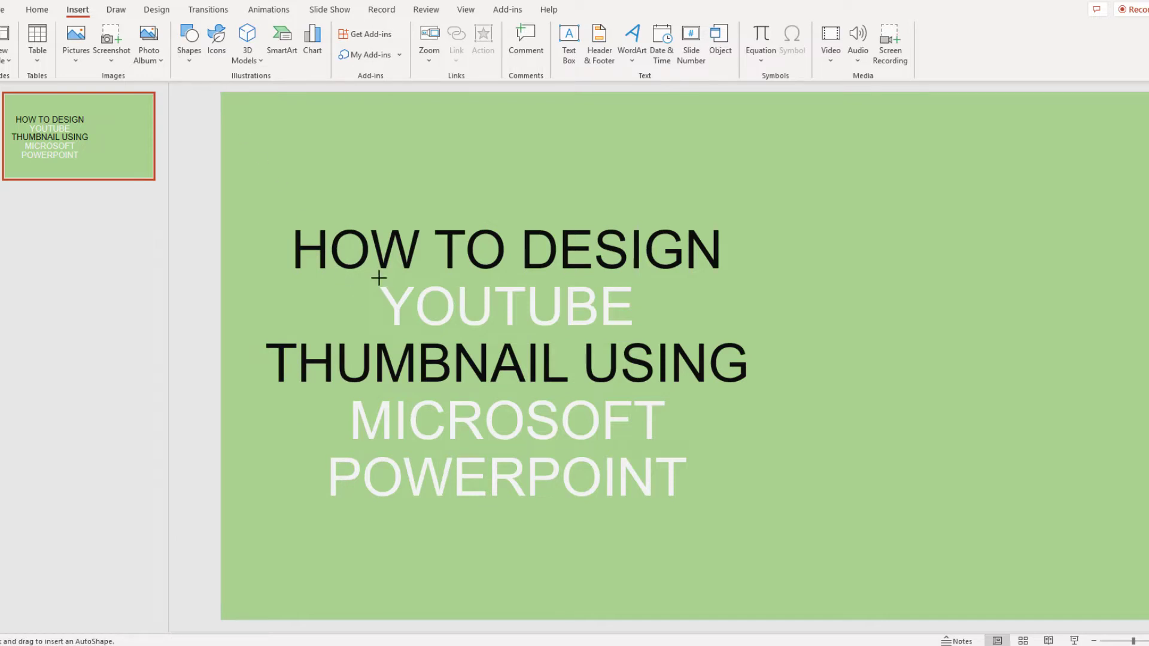
double_click(505, 306)
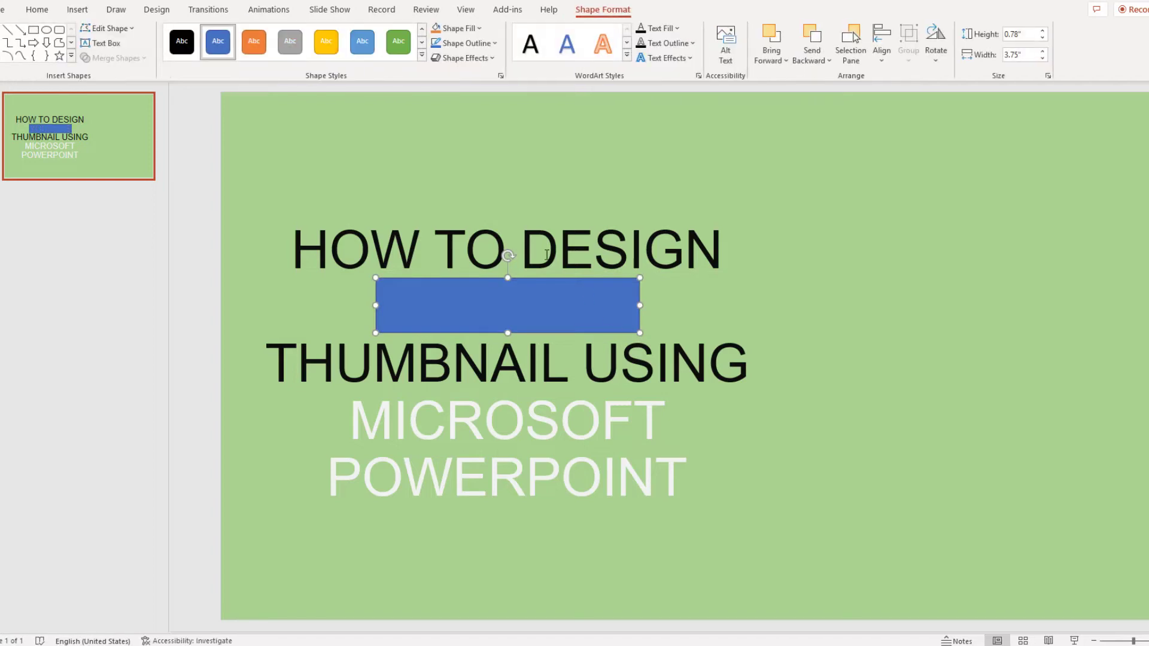
mouse_move(486, 220)
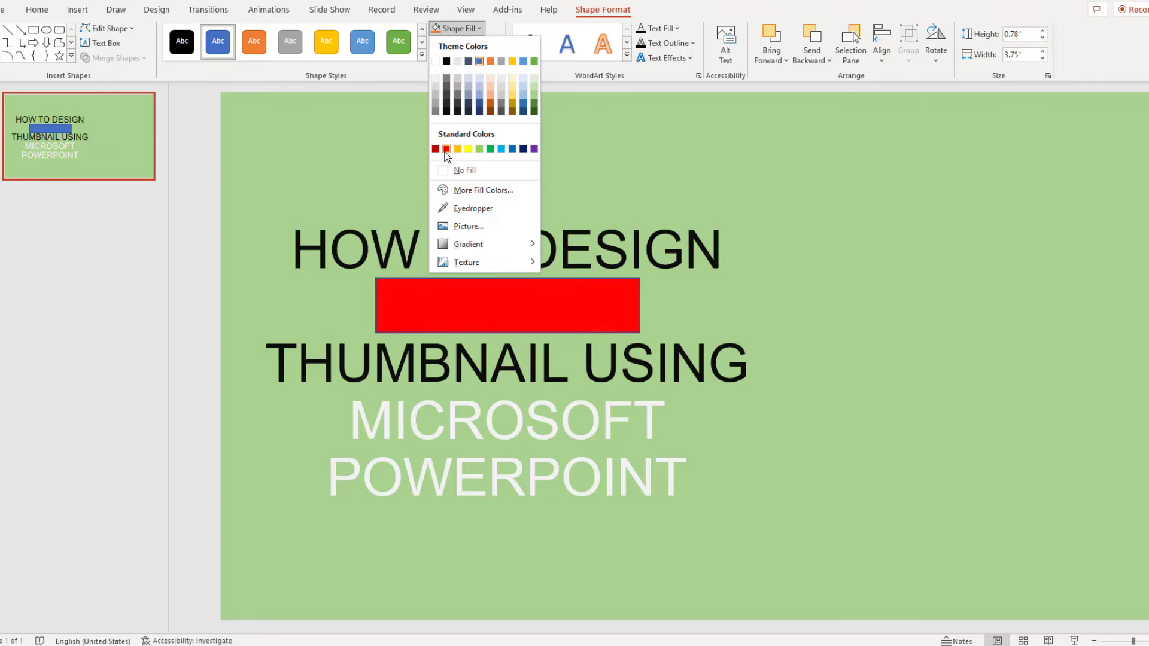
click(477, 43)
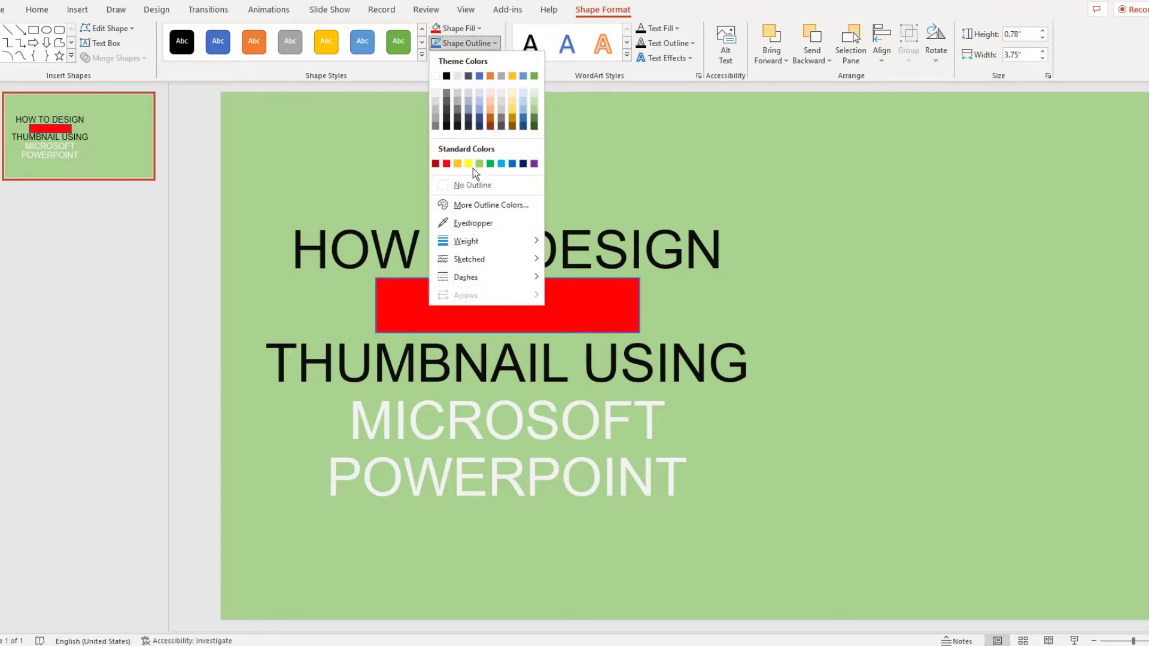
click(473, 185)
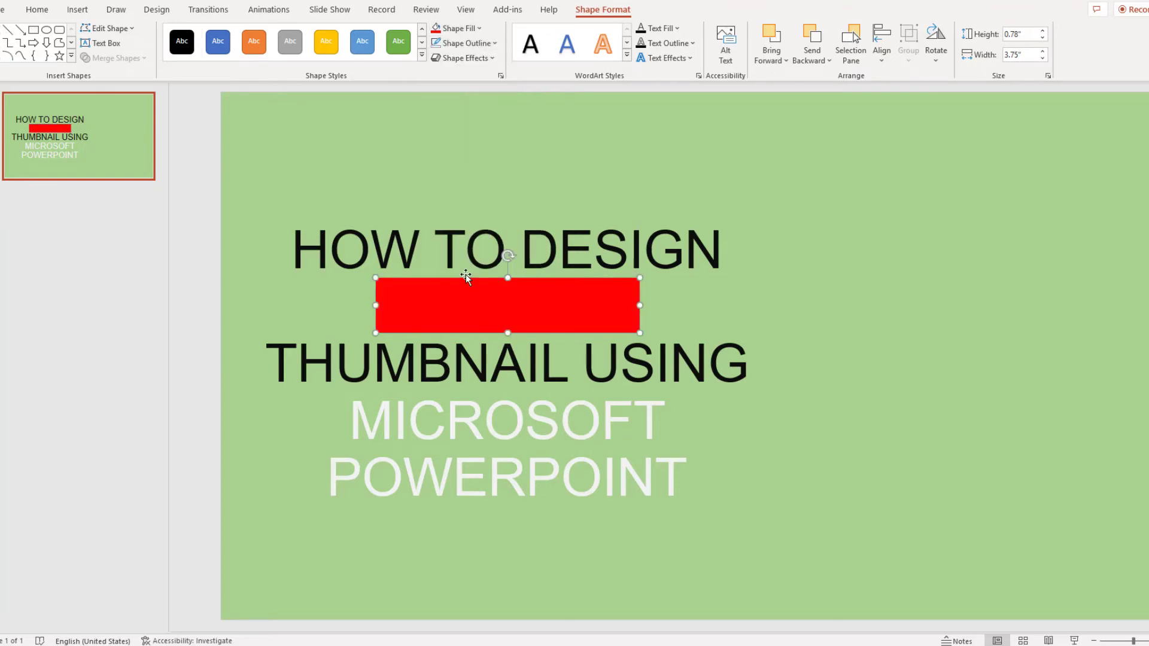
mouse_move(525, 325)
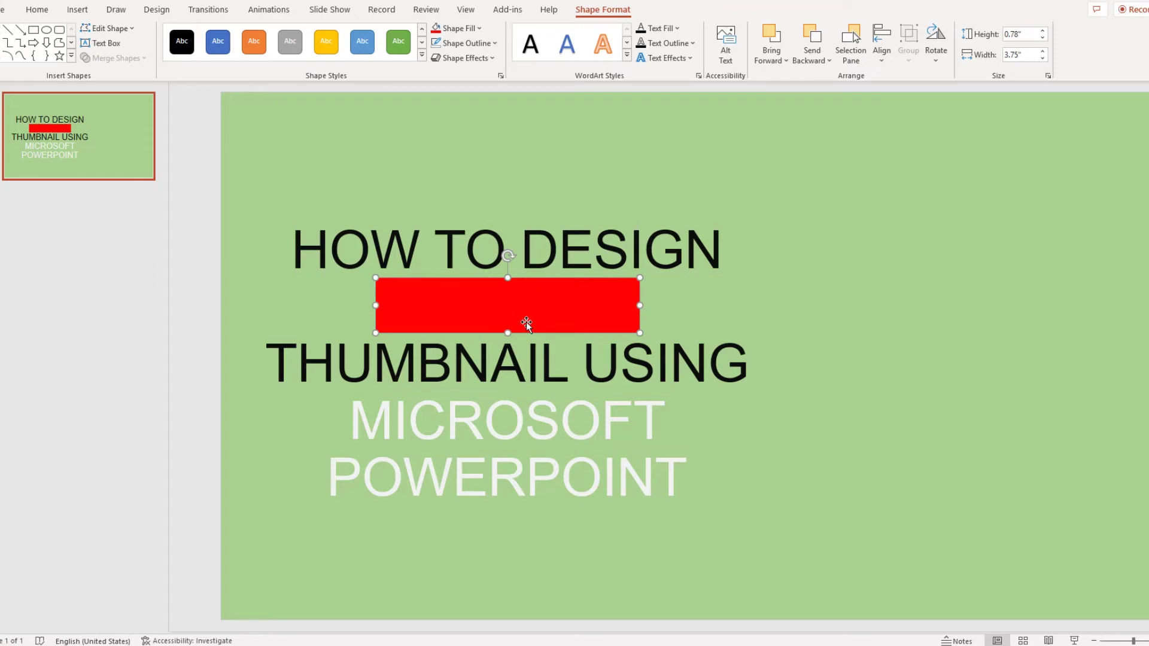
mouse_move(592, 300)
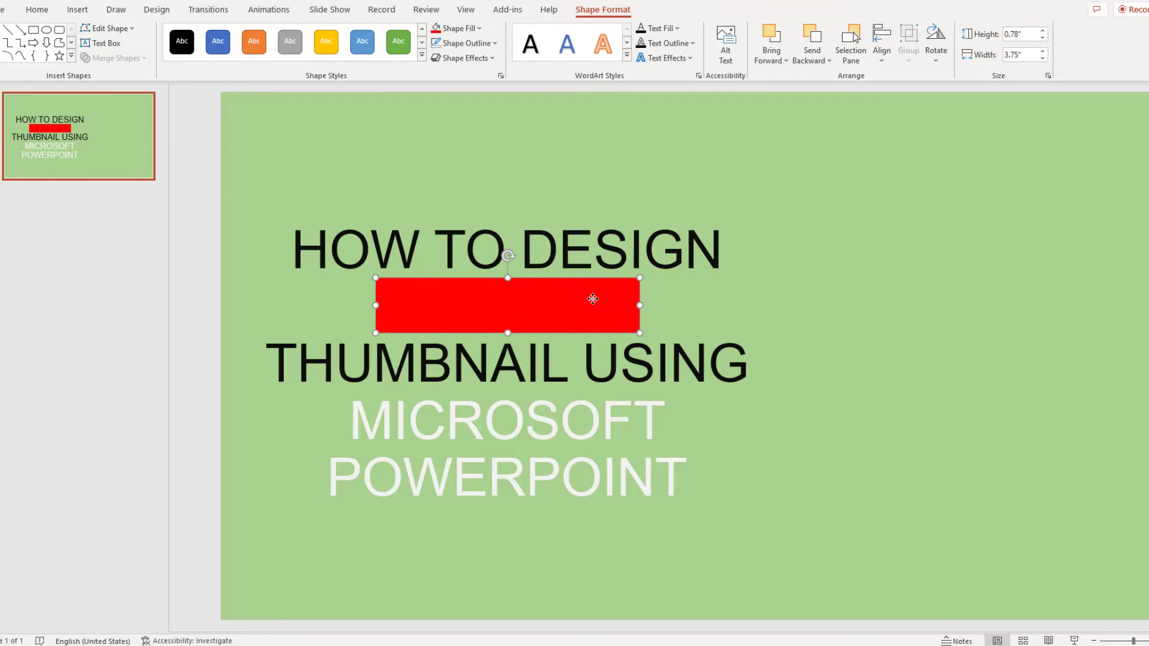
right_click(592, 299)
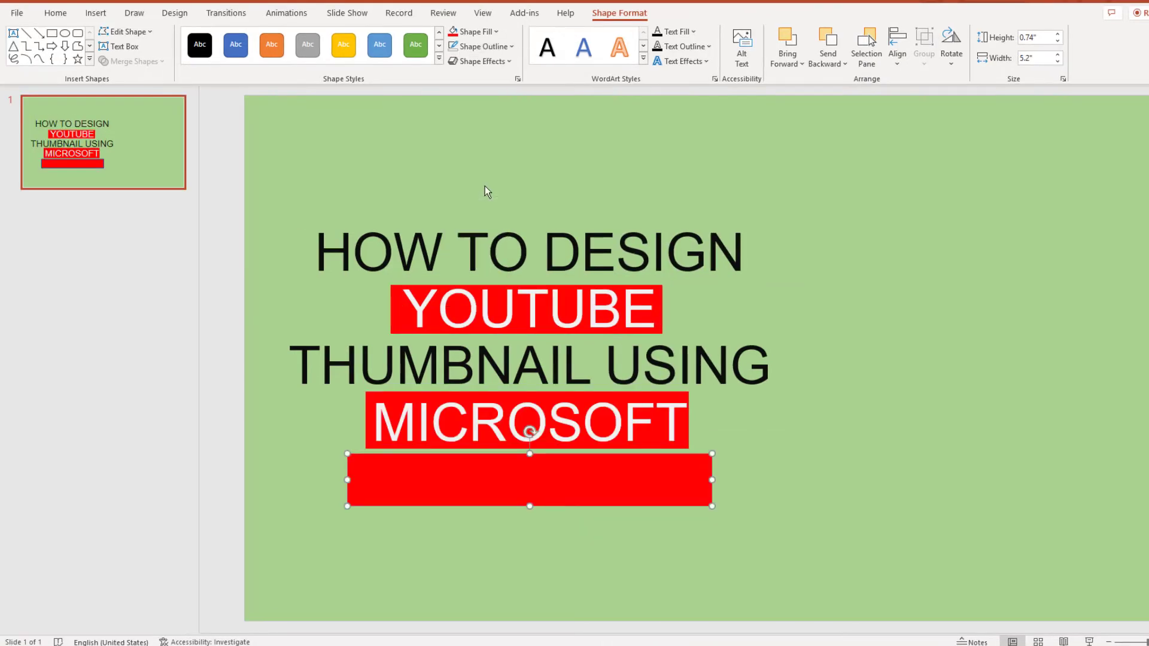
Step: Type POWERPOINT in white over the lowest red rectangle
text(POWERPOINT)
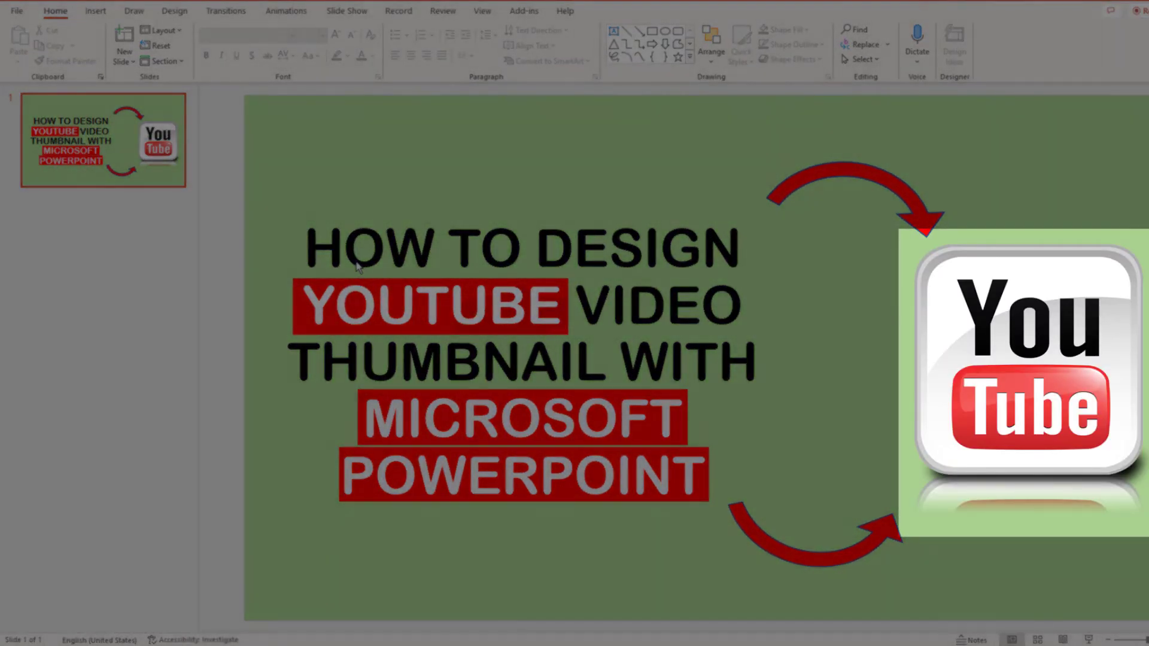
click(95, 13)
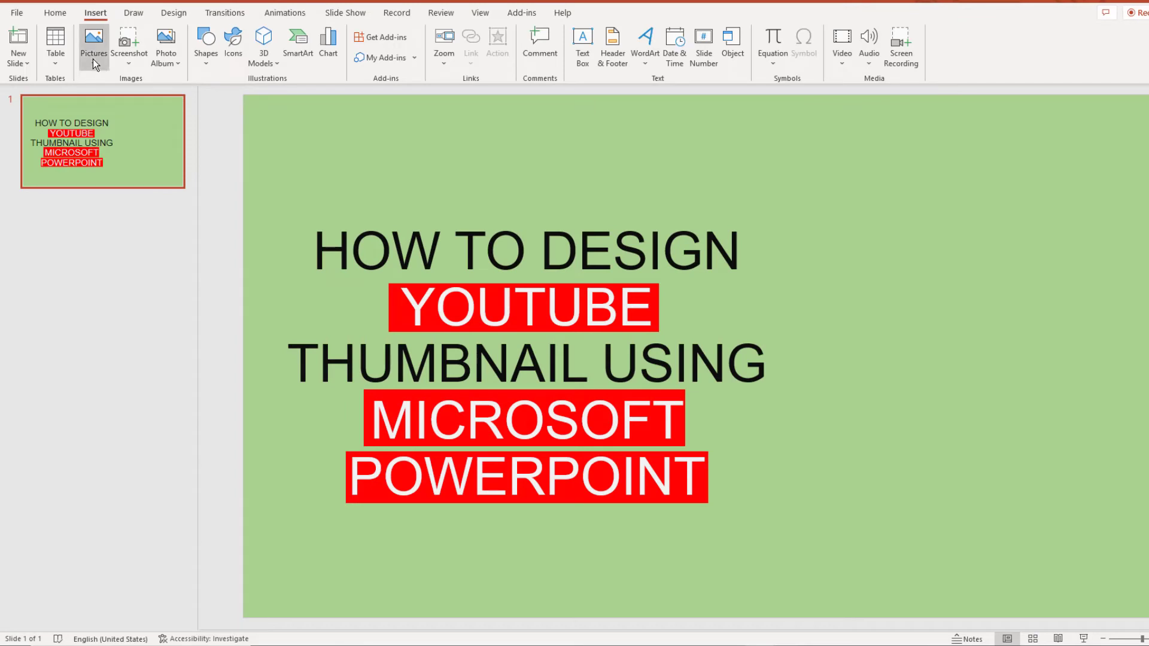
Step: Search Online Pictures for 'youtube' and insert the YouTube wordmark logo
click(93, 42)
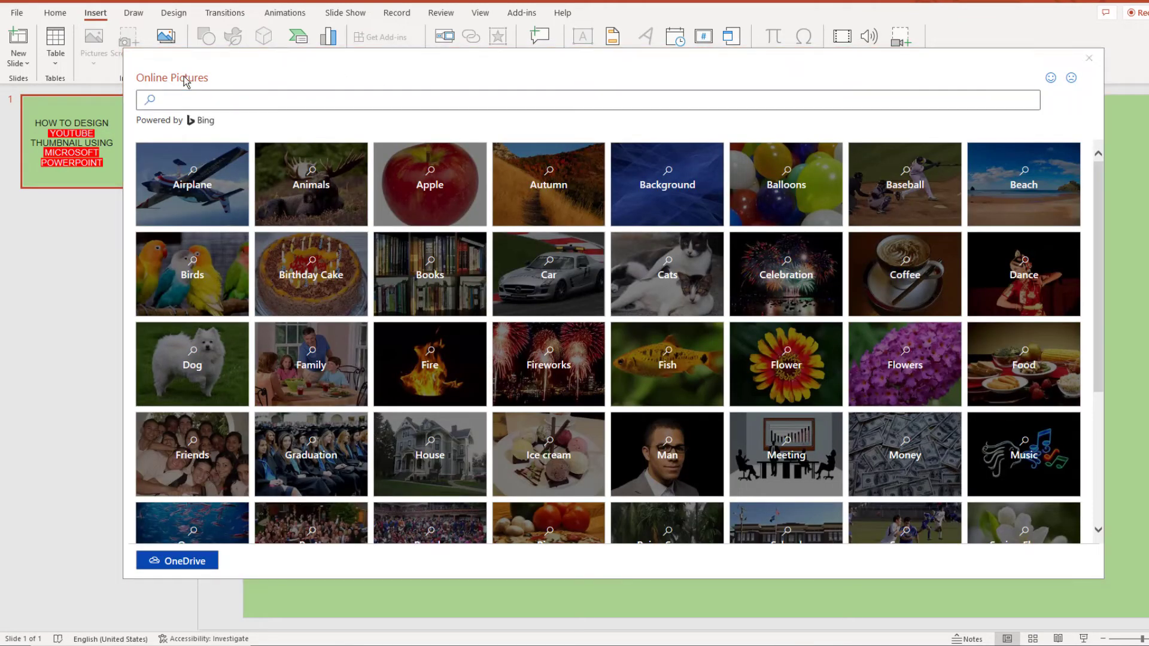
text(yout)
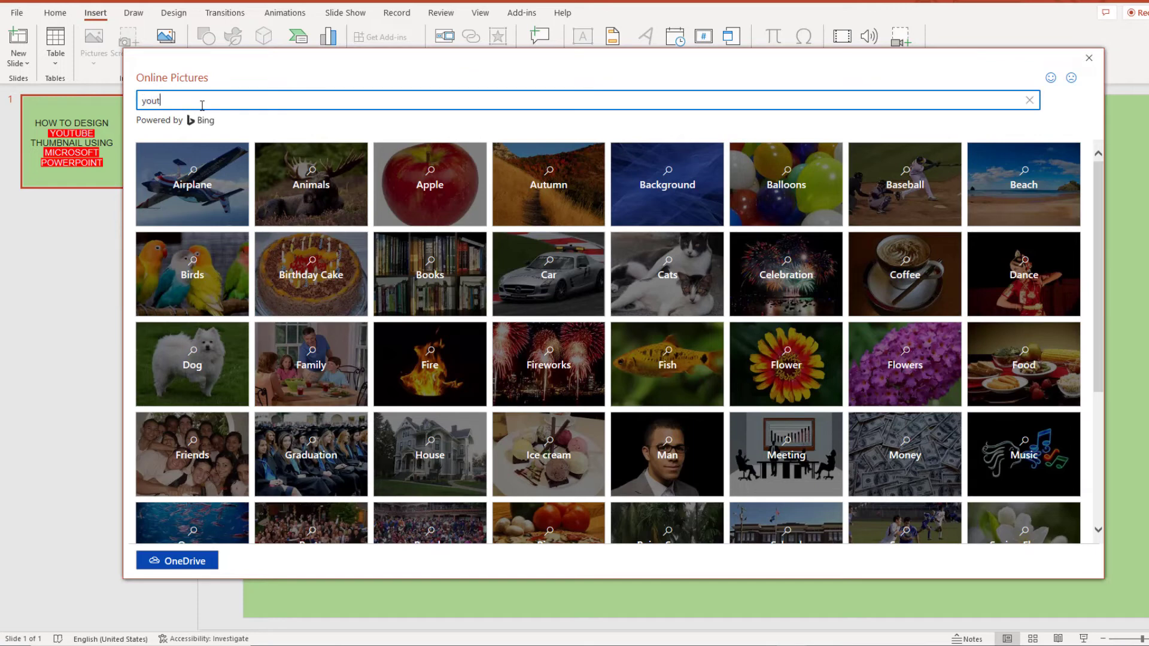
key(Return)
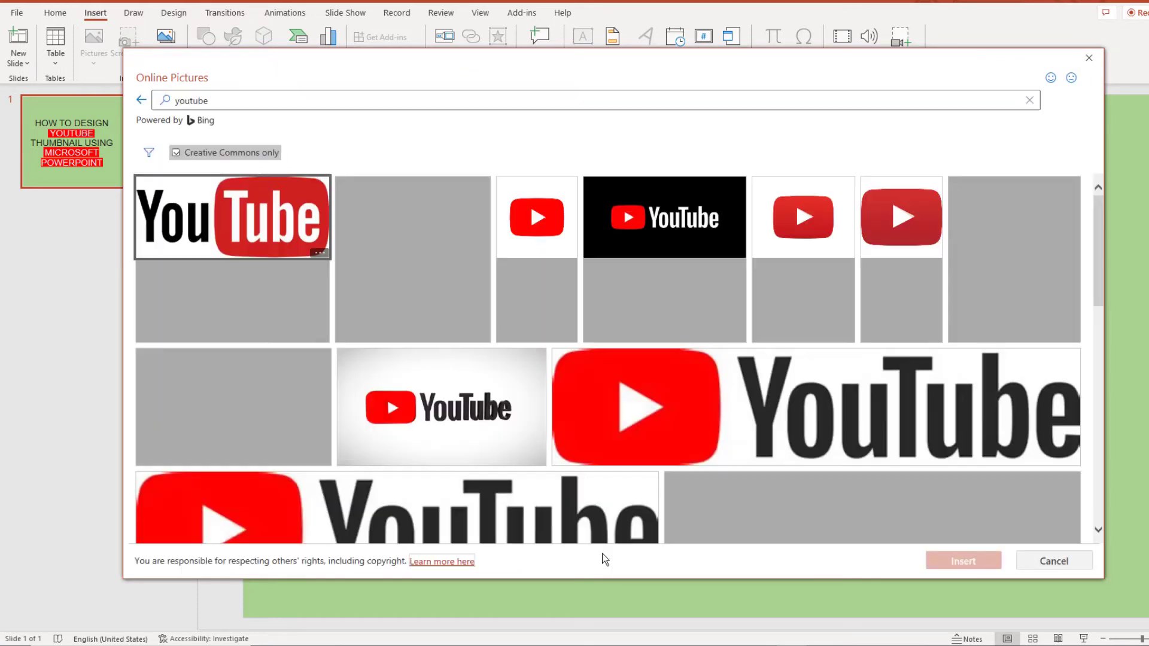
scroll(down, 3)
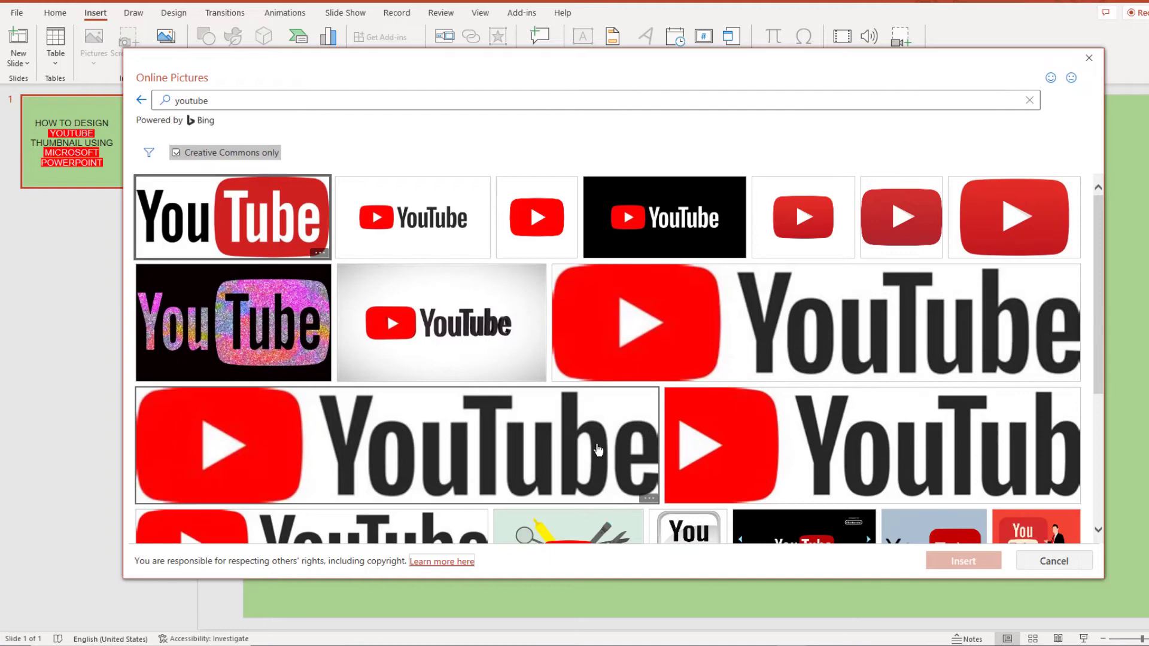
click(233, 216)
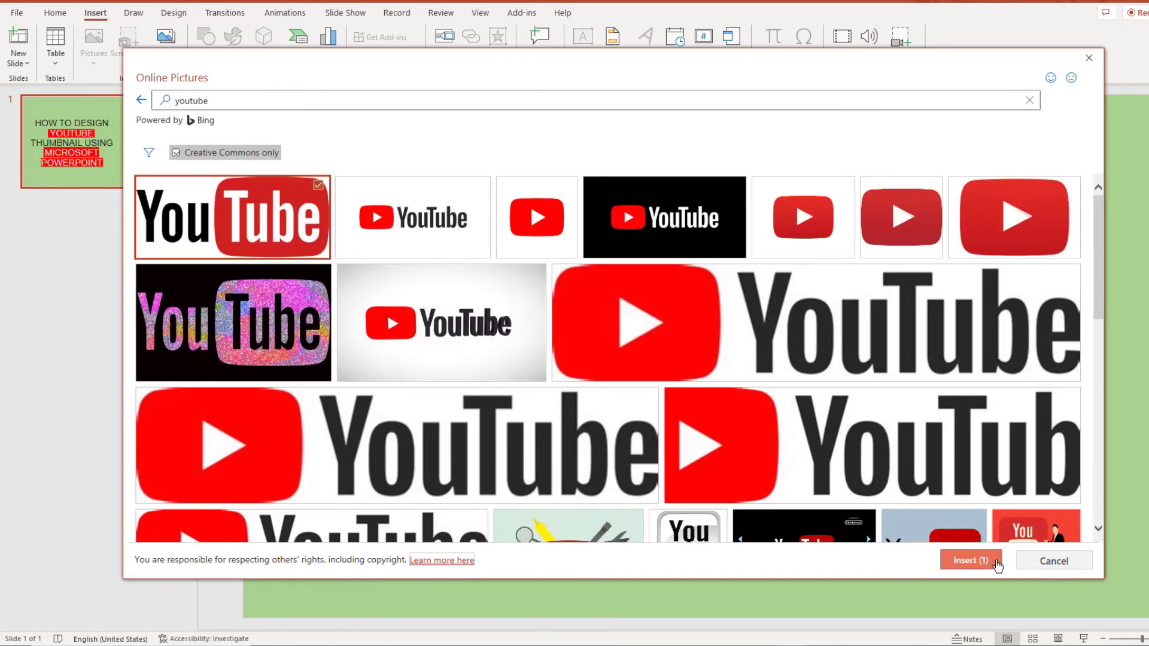
click(966, 561)
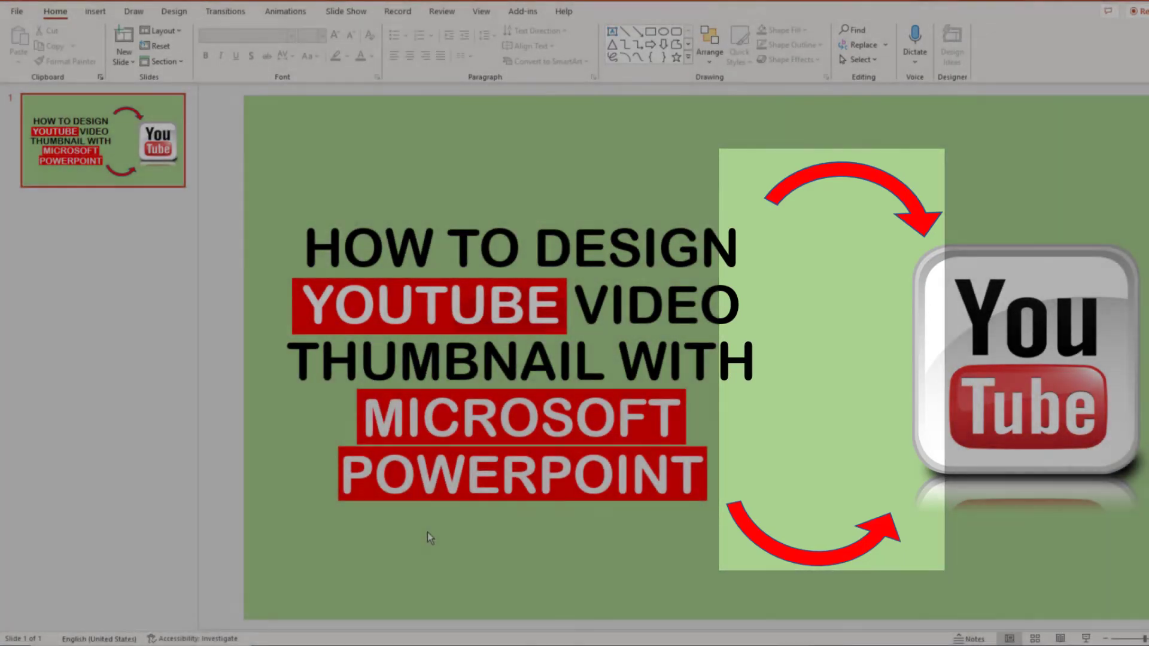
Step: Draw a curved arrow above the YouTube logo, fill it red with no outline, and copy it below
click(95, 11)
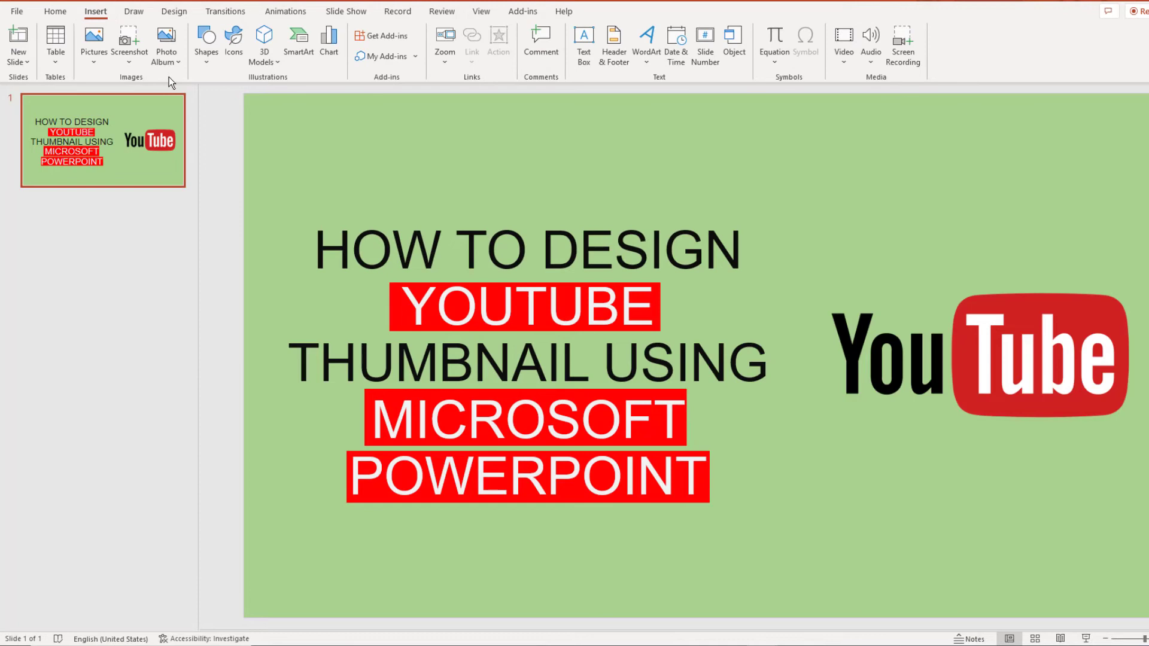
click(206, 42)
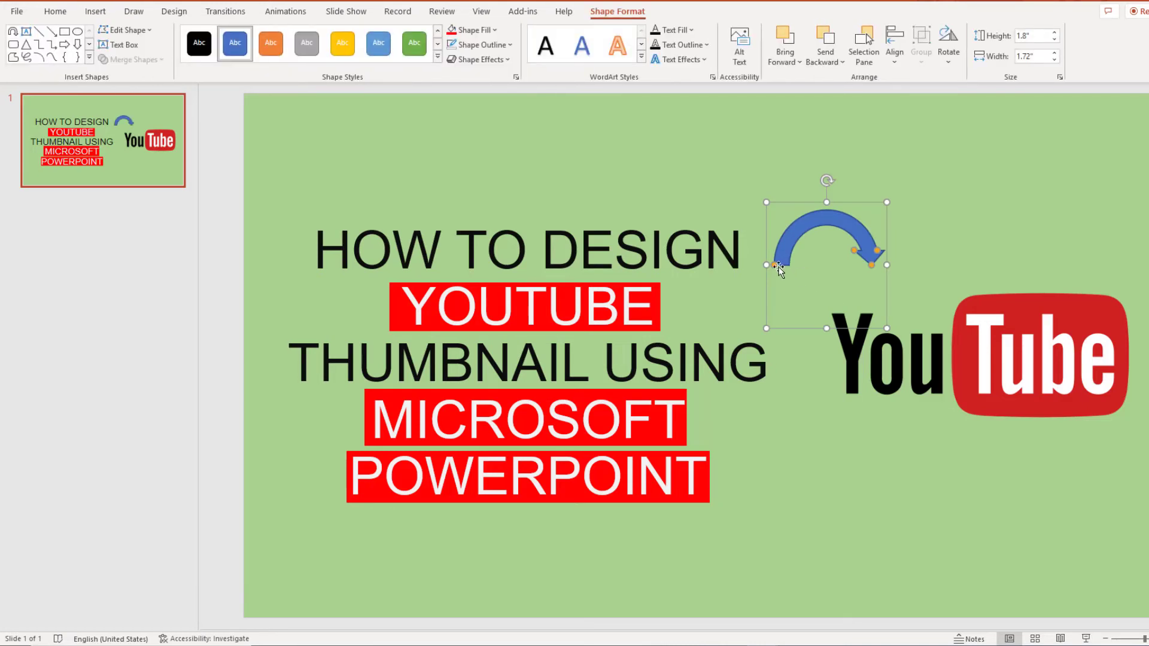
click(473, 30)
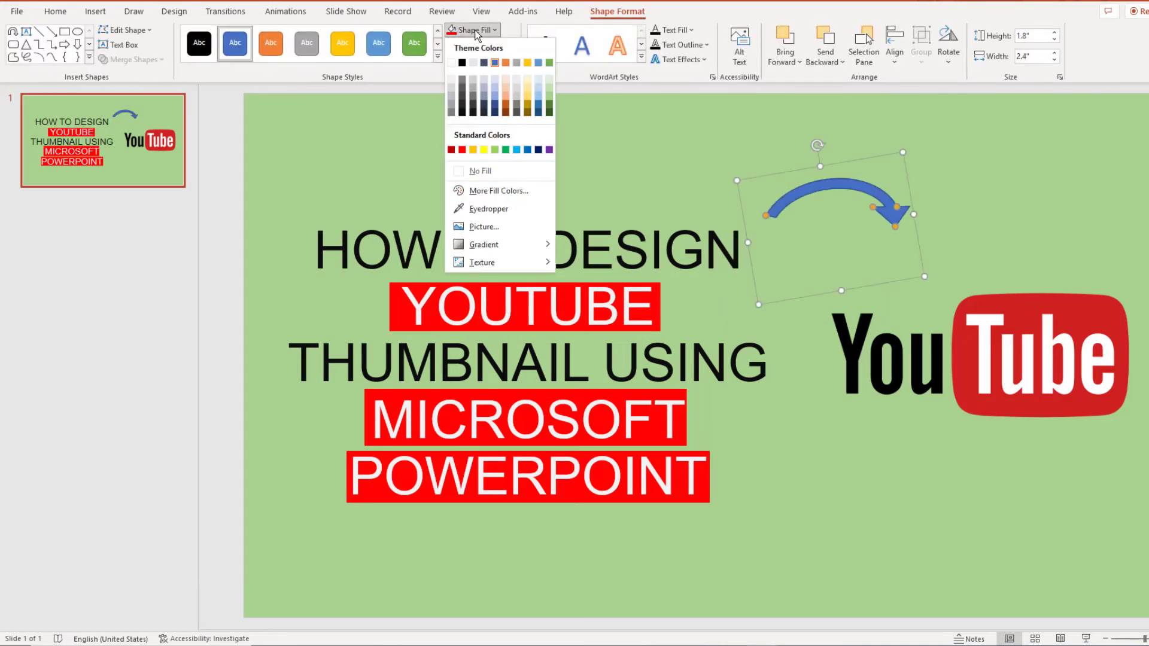
click(462, 149)
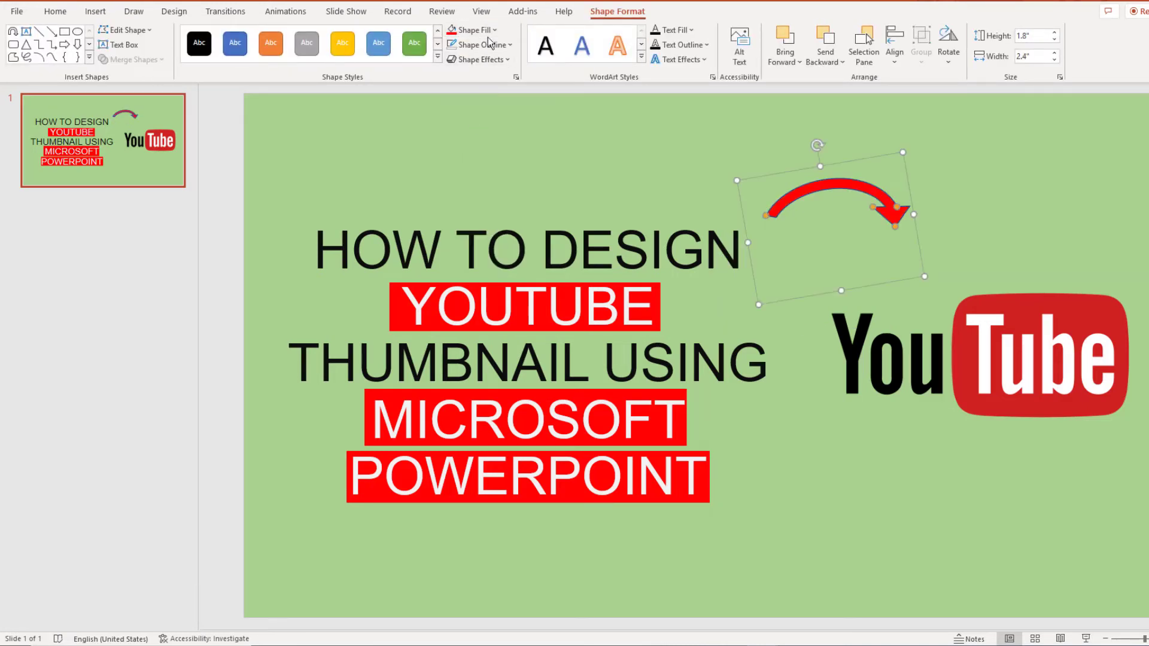
click(476, 44)
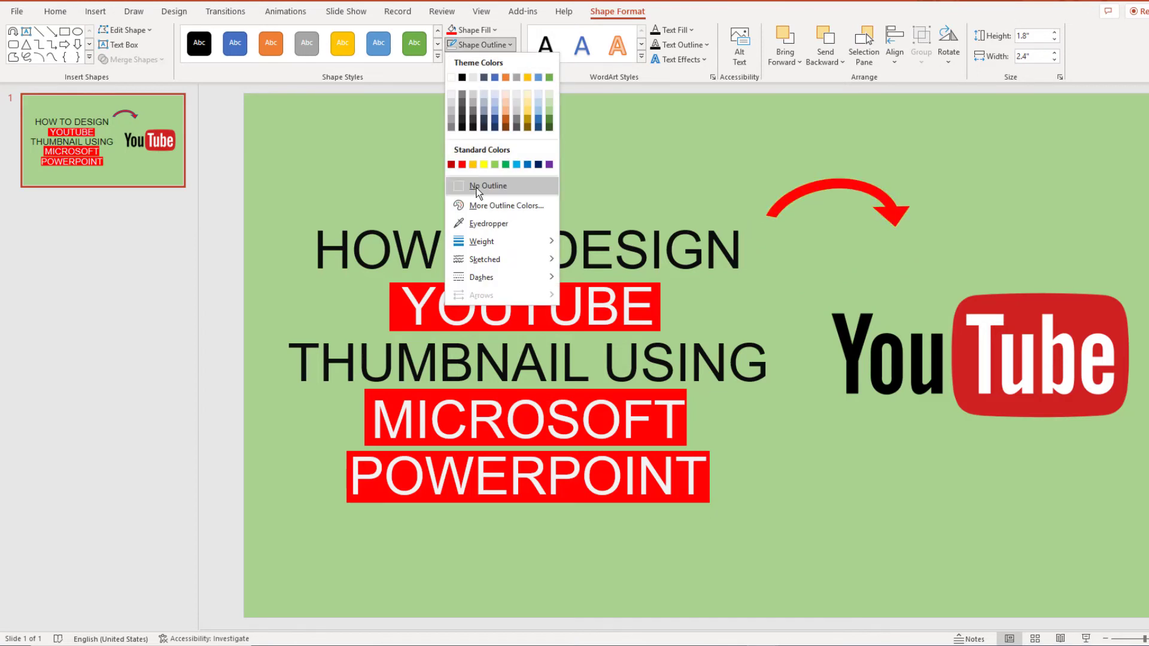
click(487, 185)
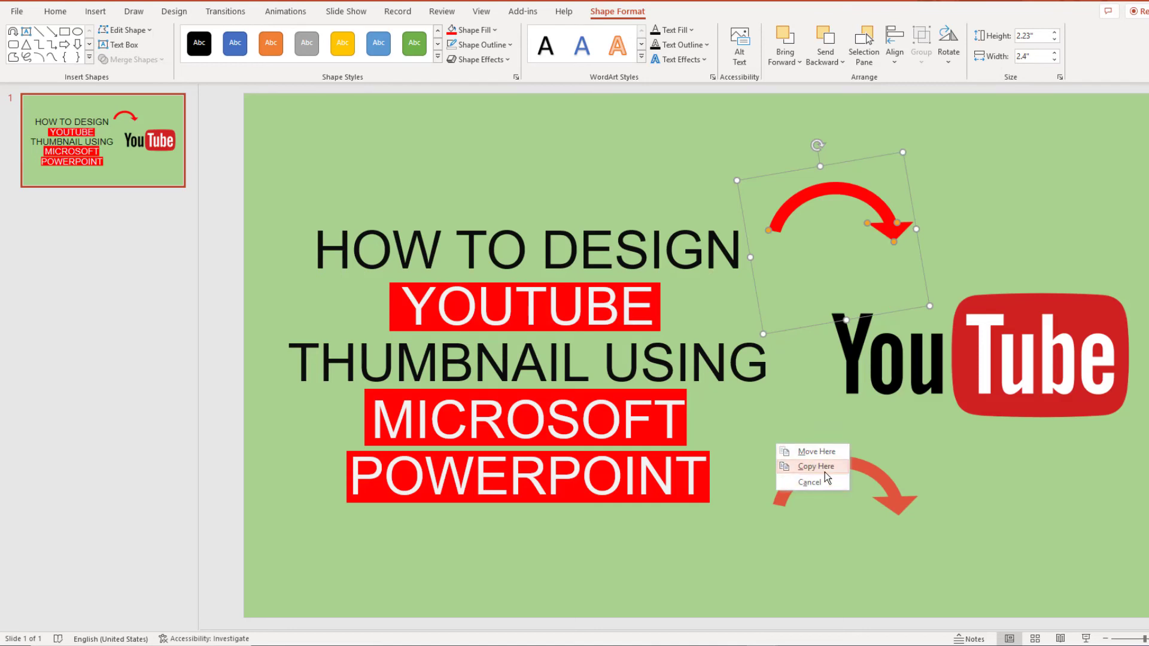
click(816, 466)
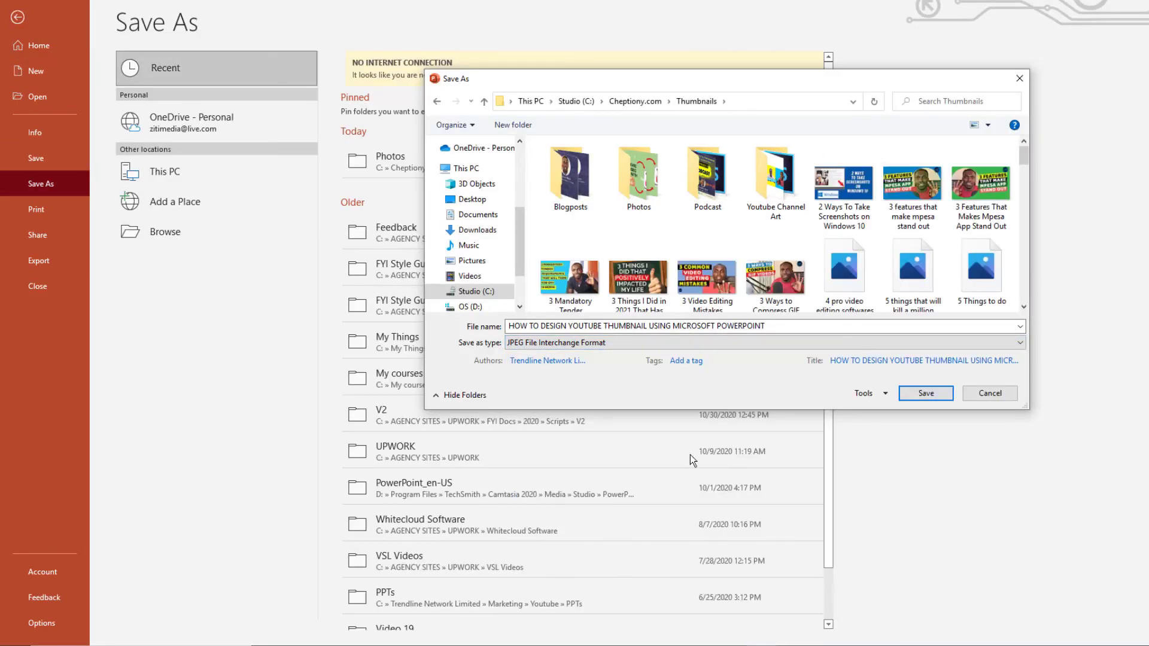
Step: Save the slide as a JPEG File Interchange Format image in the Thumbnails folder
click(925, 394)
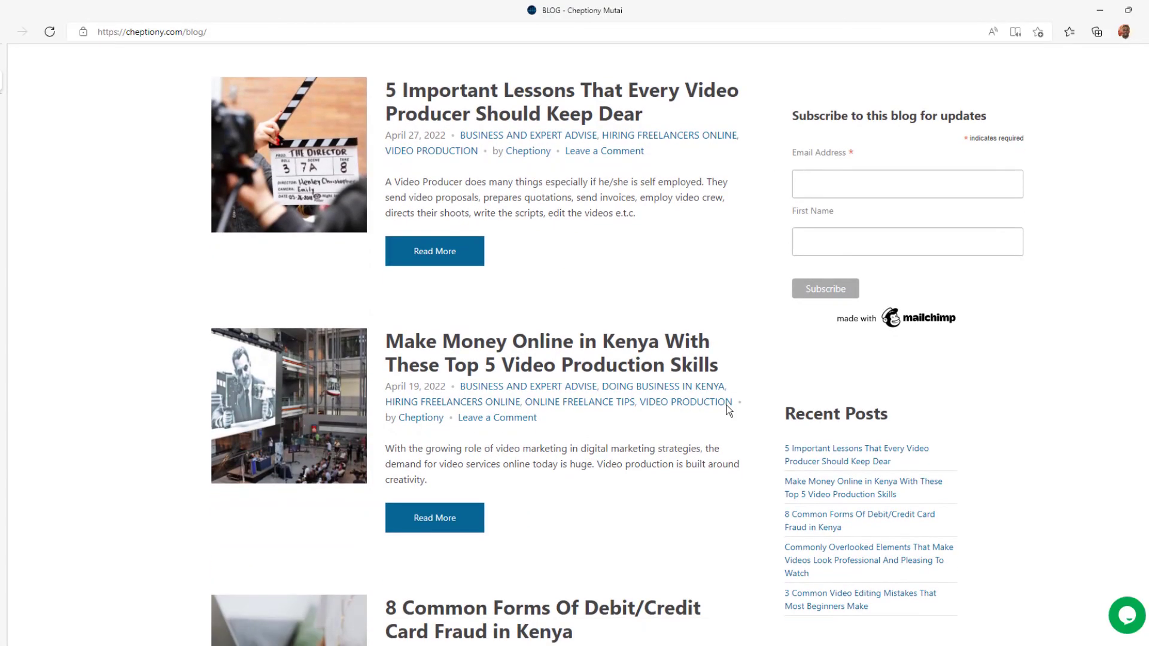
Step: Scroll through the blog's recent posts, then start a Google search typing 'Scr'
scroll(down, 3)
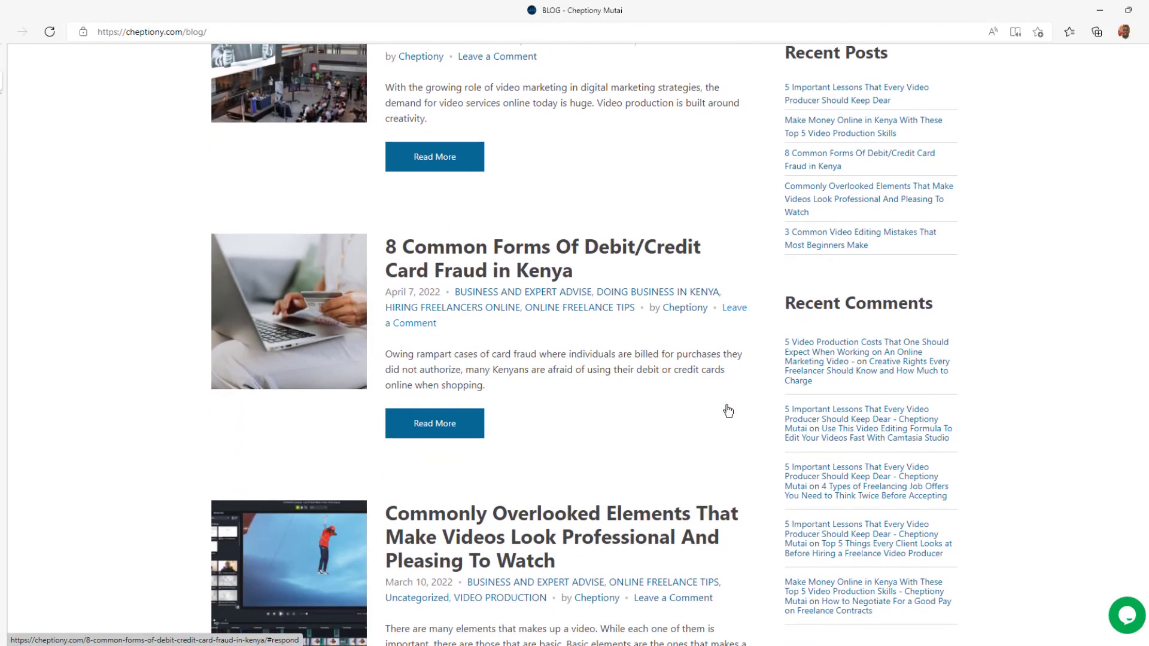
text(Scr)
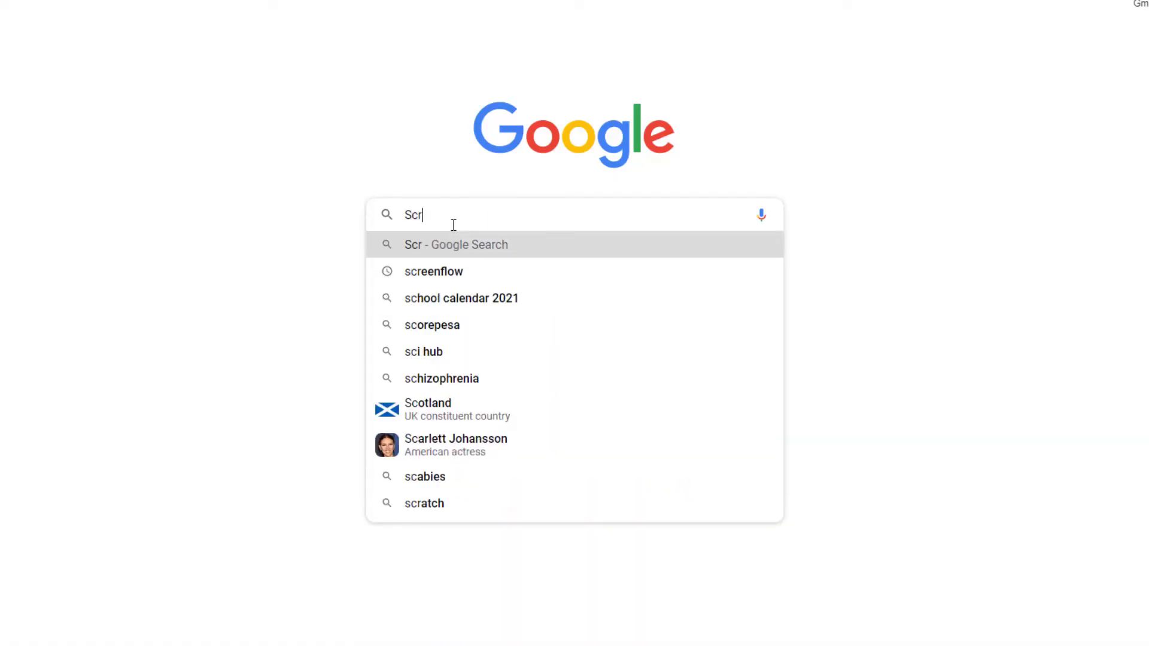